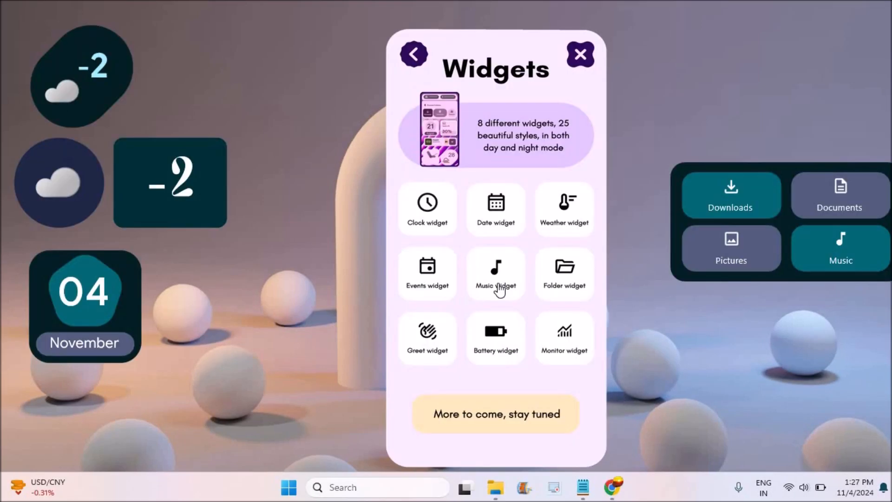
Step: Pick Style 4 for the music widget and dismiss the basic-tier notice
left_click(496, 273)
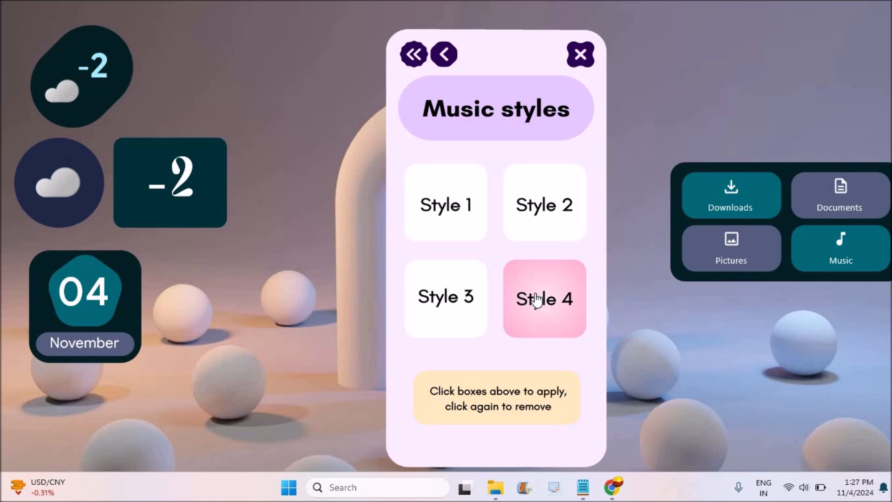
left_click(543, 298)
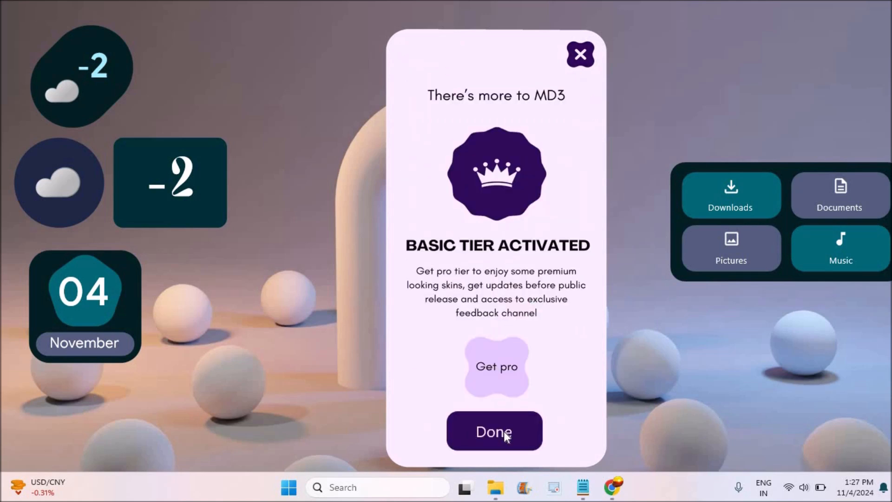
left_click(494, 431)
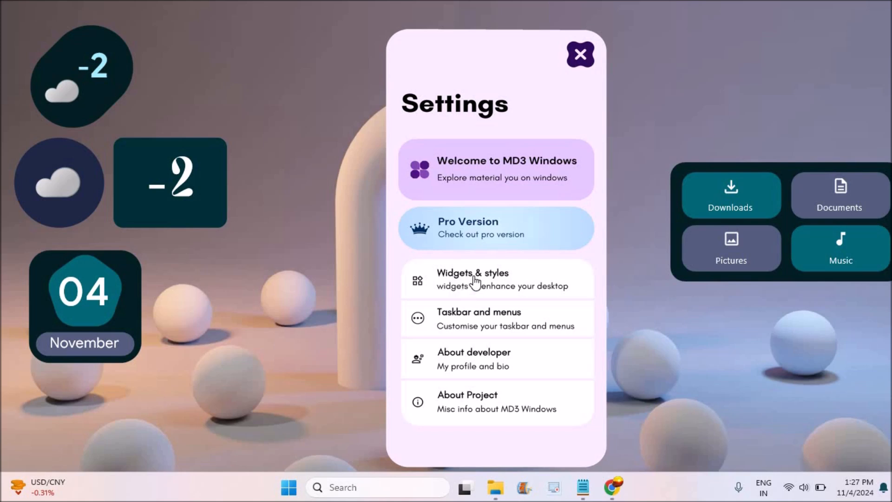
mouse_move(467, 217)
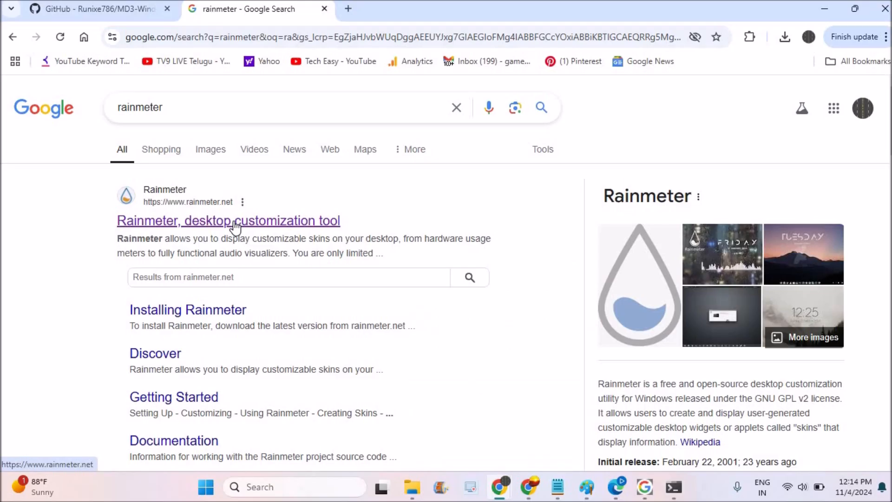
Step: Open rainmeter.net from the search results and scroll down to Downloads
left_click(228, 221)
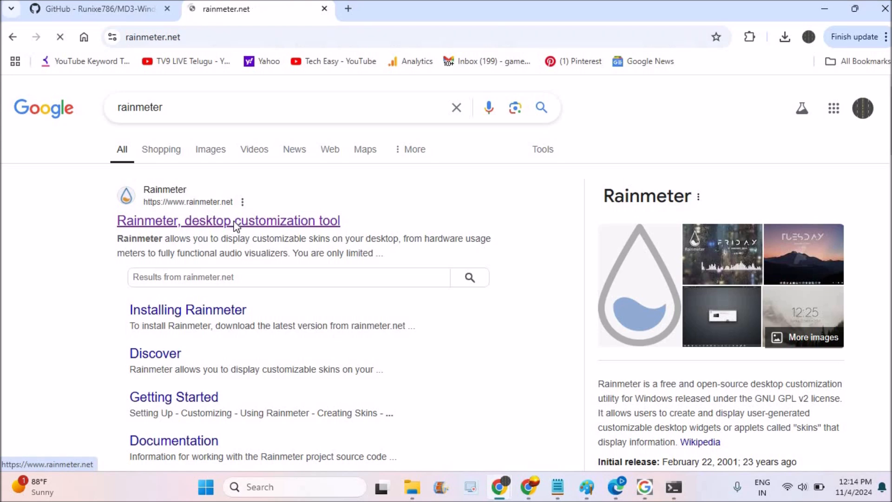
left_click(228, 220)
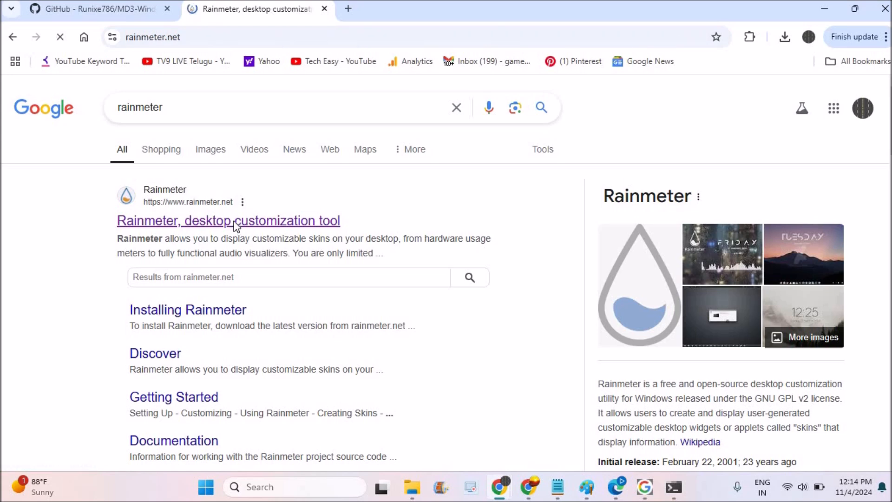
left_click(228, 221)
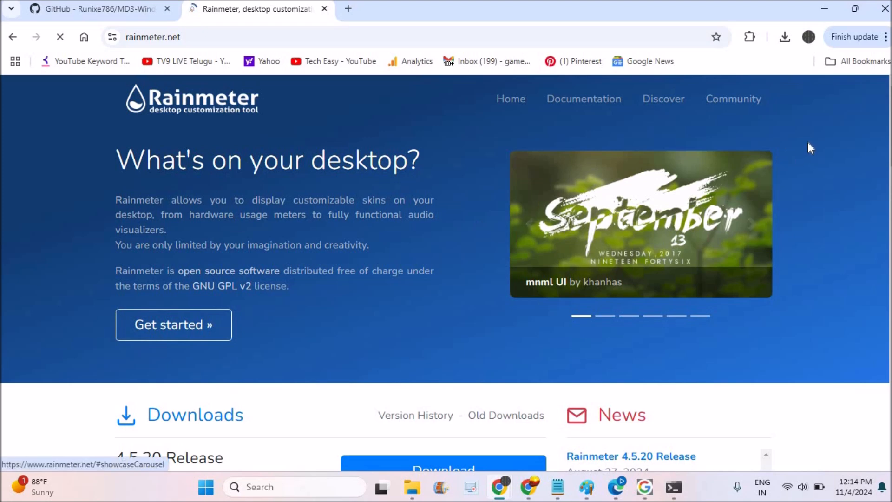
scroll("down", 3)
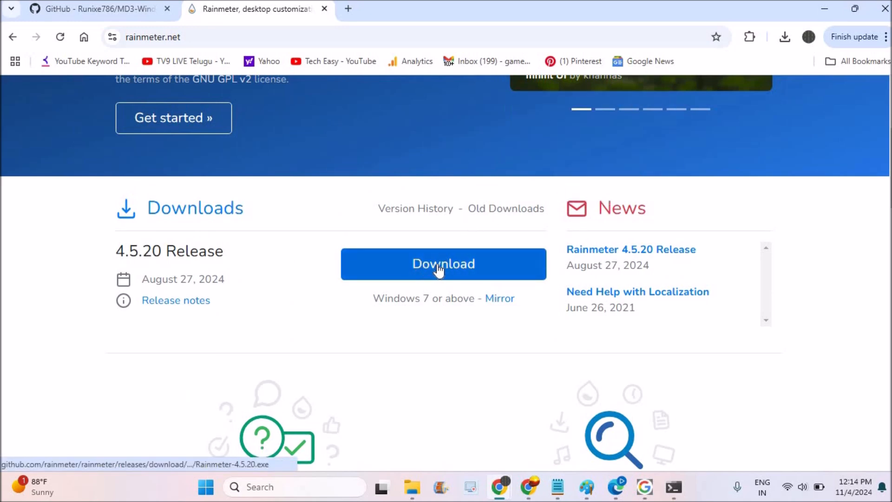
Step: Download the Rainmeter 4.5.20 installer and show Chrome's recent downloads
left_click(443, 264)
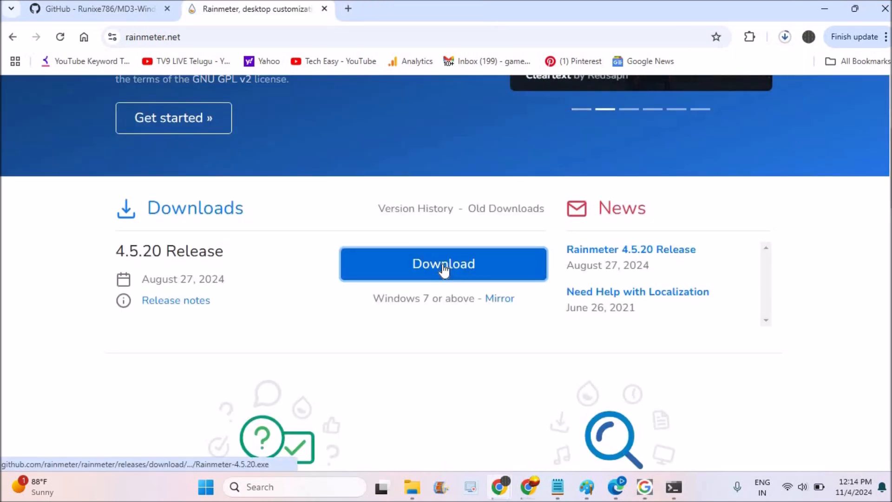
left_click(444, 263)
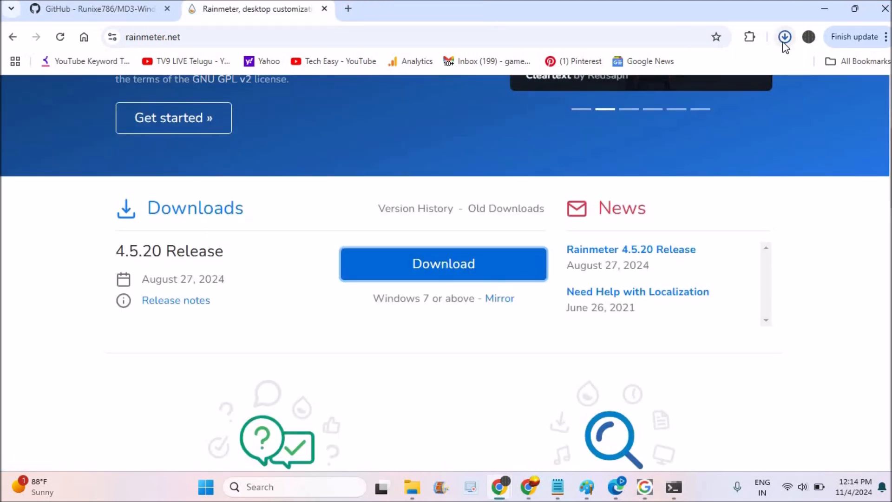
left_click(784, 37)
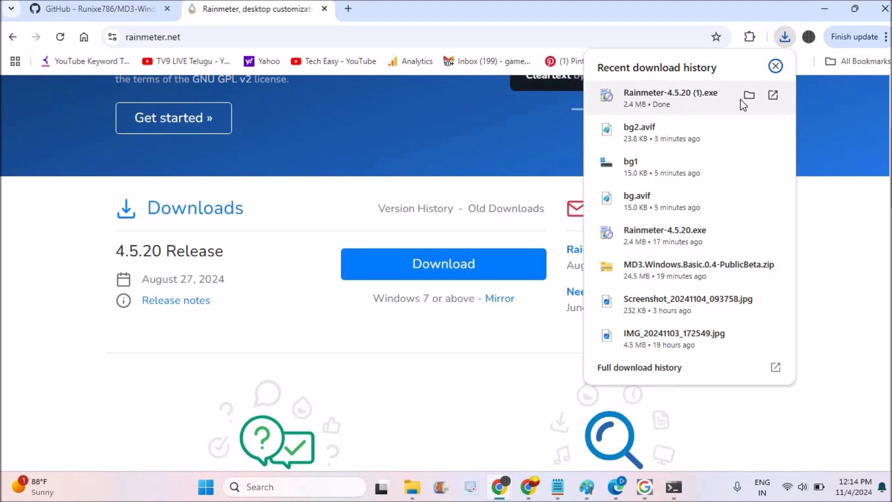
Step: Run the Rainmeter-4.5.20 (1) installer from Downloads as administrator
left_click(749, 94)
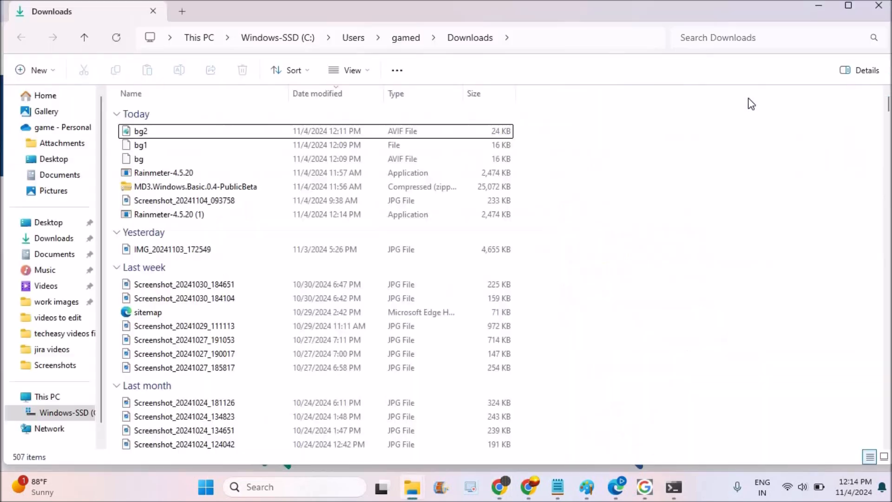
left_click(167, 215)
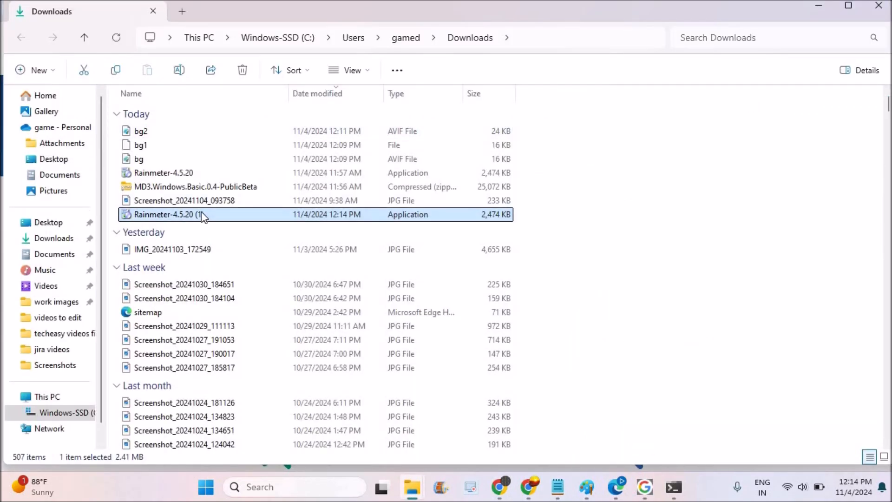
right_click(165, 215)
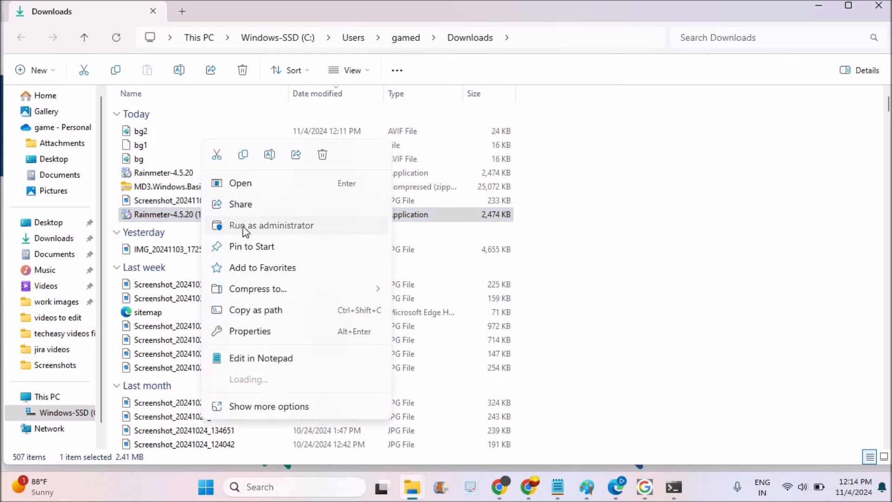
left_click(271, 225)
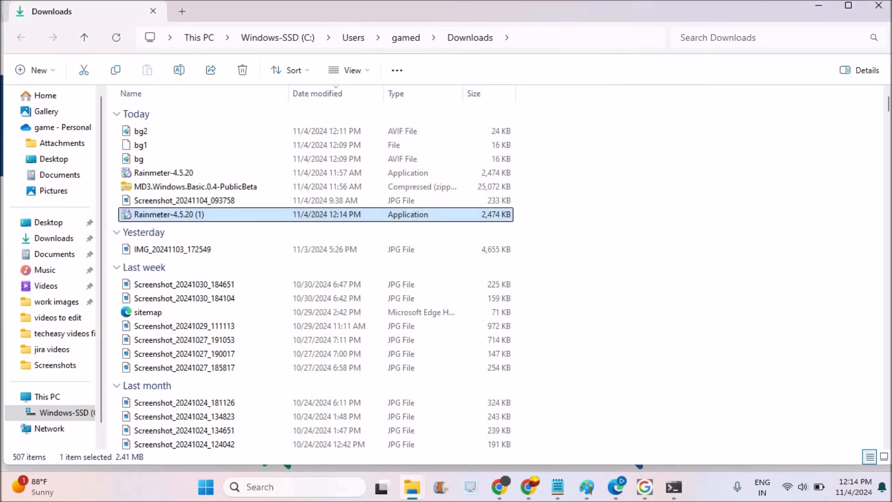
double_click(168, 214)
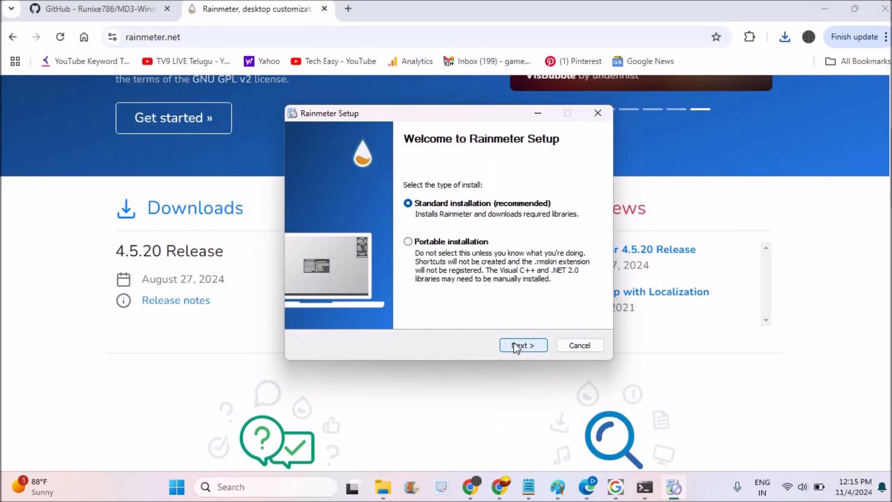
Step: Install Rainmeter with the Standard installation and finish with Run Rainmeter checked
left_click(522, 345)
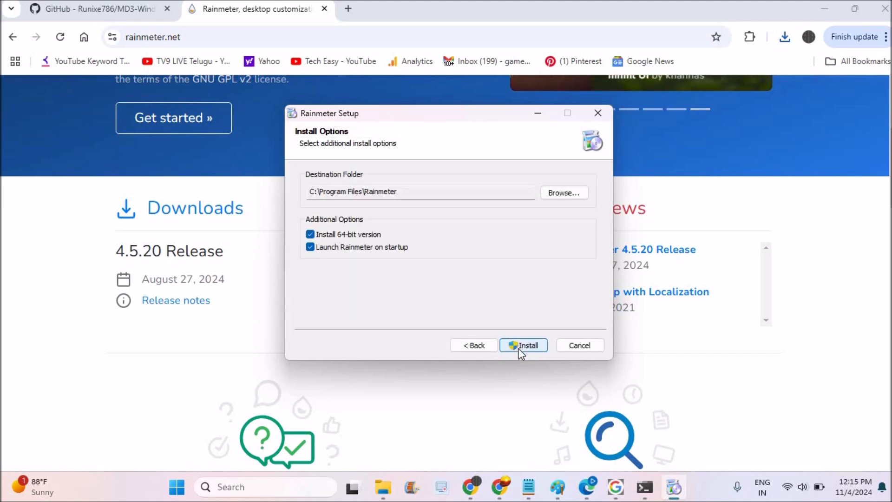
left_click(523, 344)
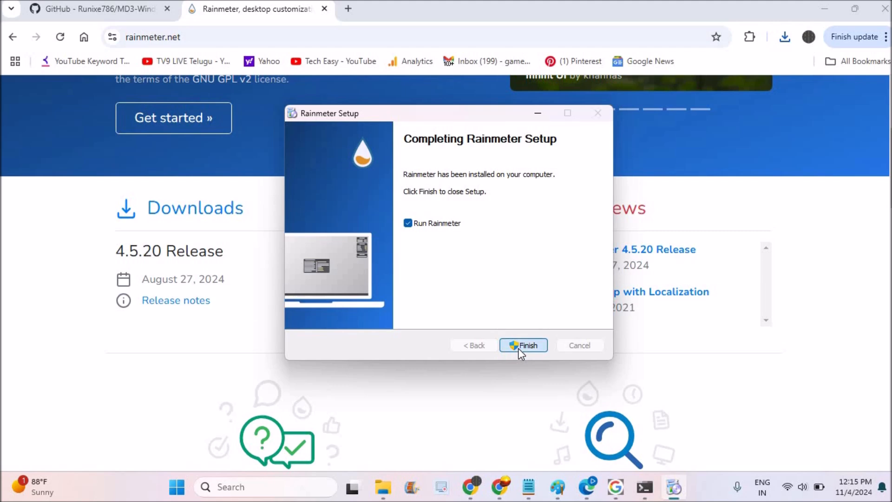
left_click(523, 346)
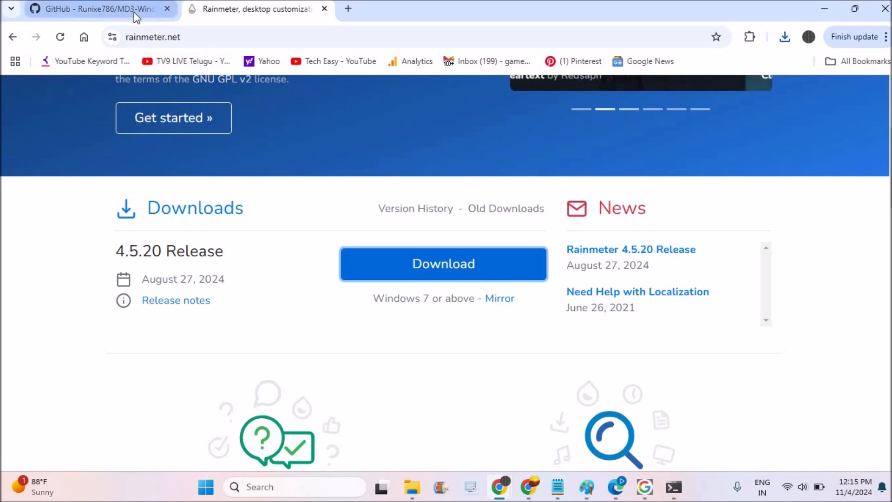
left_click(97, 8)
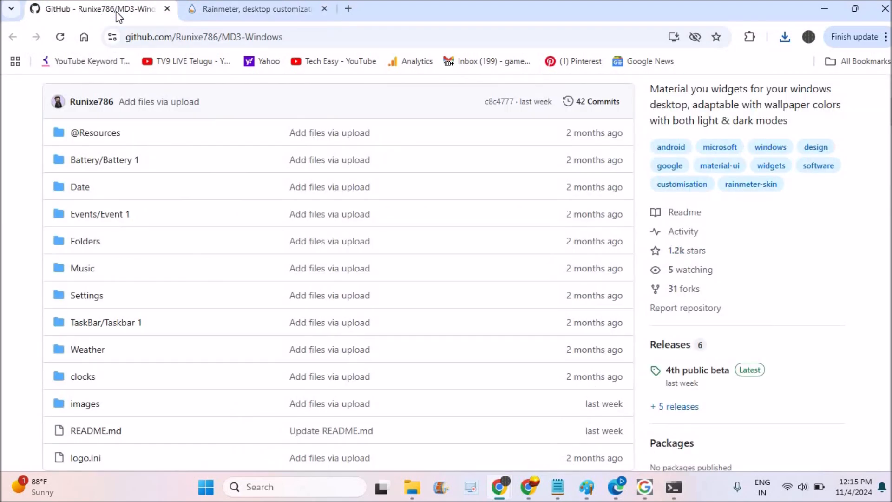
left_click(253, 8)
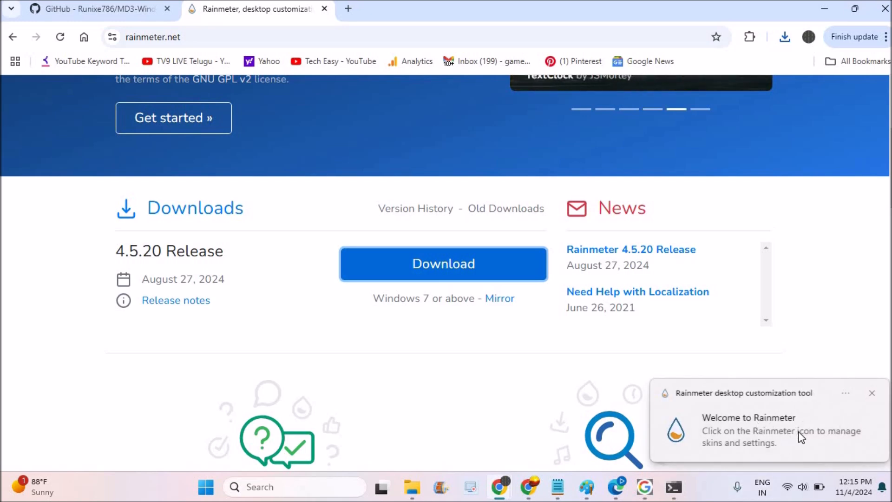
mouse_move(789, 438)
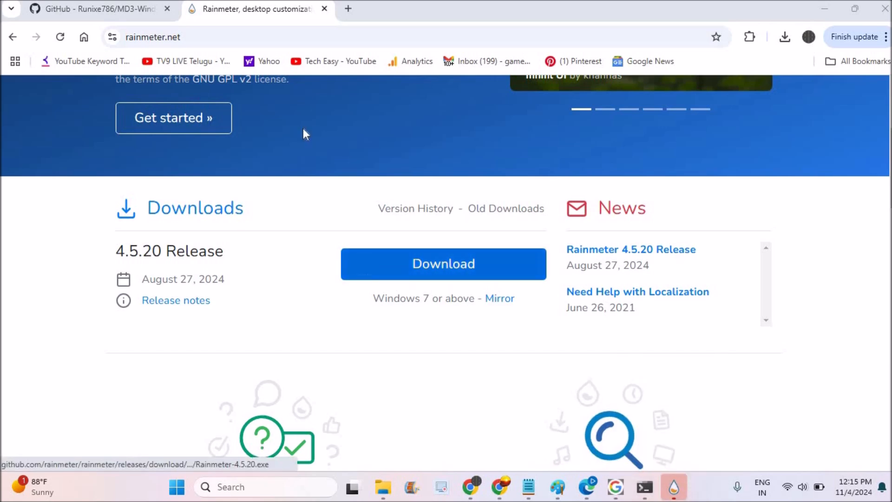
Step: Download MD3.Windows.Basic.0.4-PublicBeta.zip from the MD3-Windows release page and check its progress
left_click(100, 9)
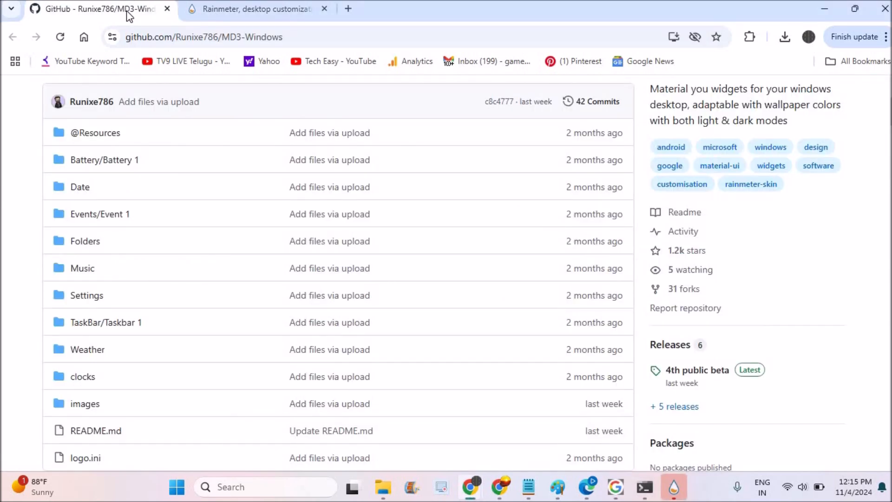
mouse_move(880, 101)
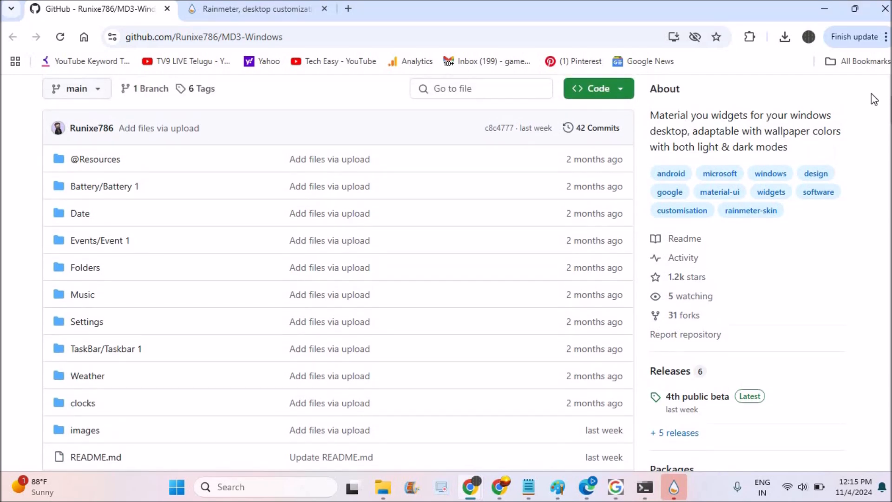
scroll("up", 3)
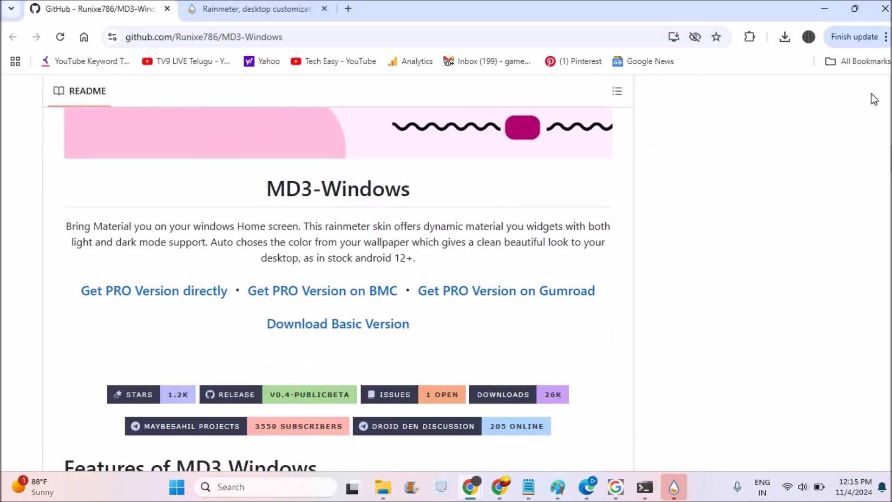
mouse_move(385, 331)
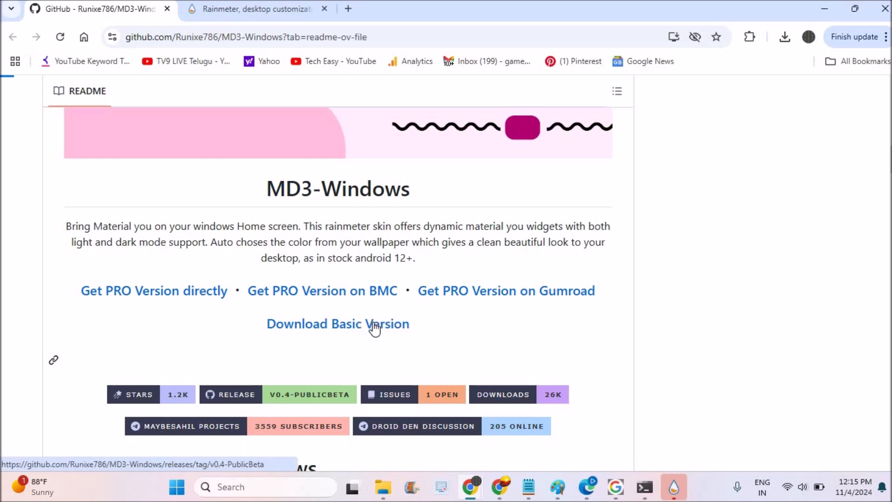
left_click(337, 324)
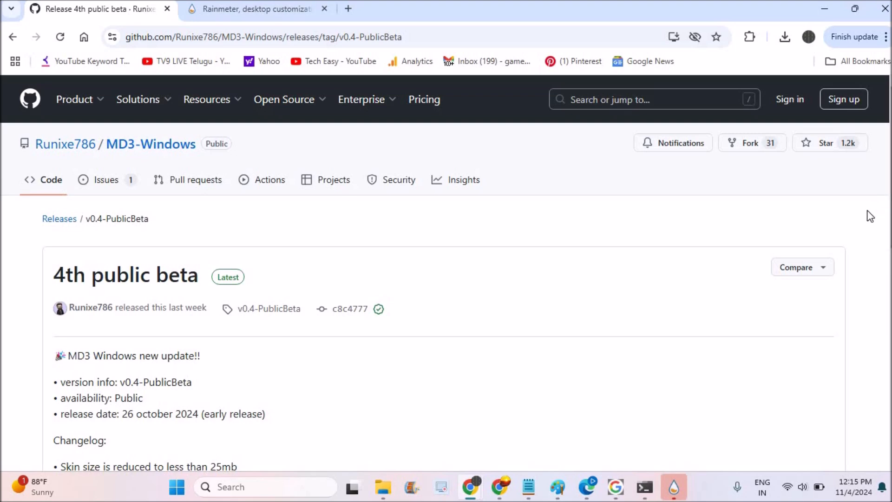
scroll("down", 3)
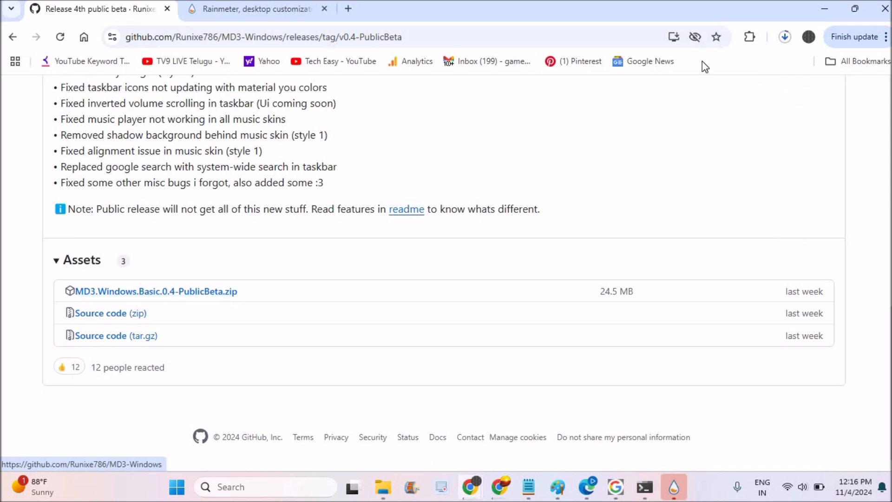
left_click(786, 37)
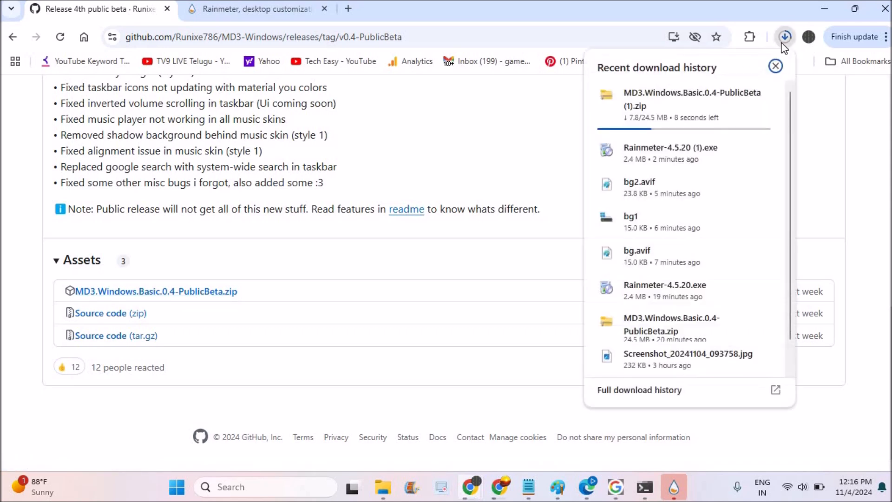
mouse_move(668, 117)
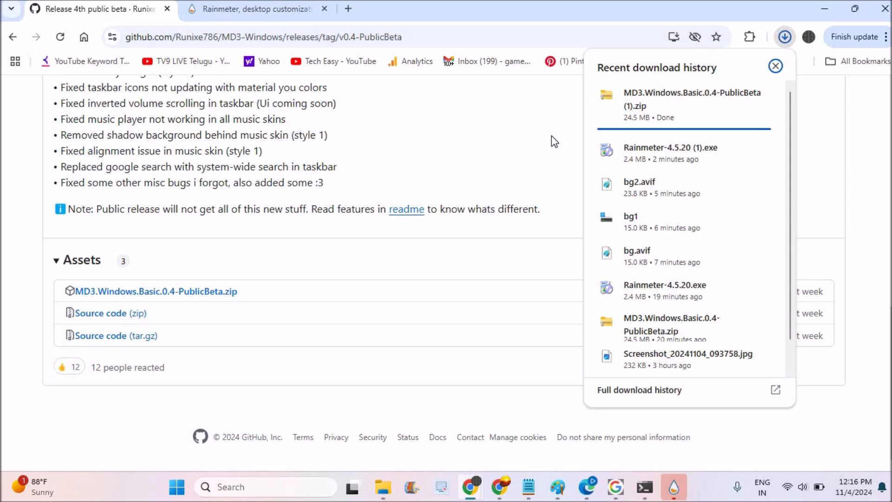
mouse_move(728, 111)
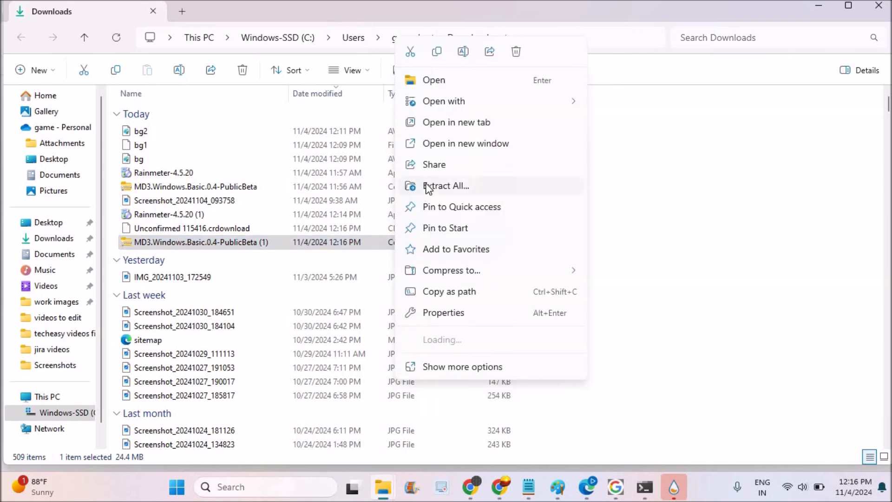
Step: Extract the MD3.Windows.Basic.0.4-PublicBeta (1) zip to its default folder
left_click(447, 185)
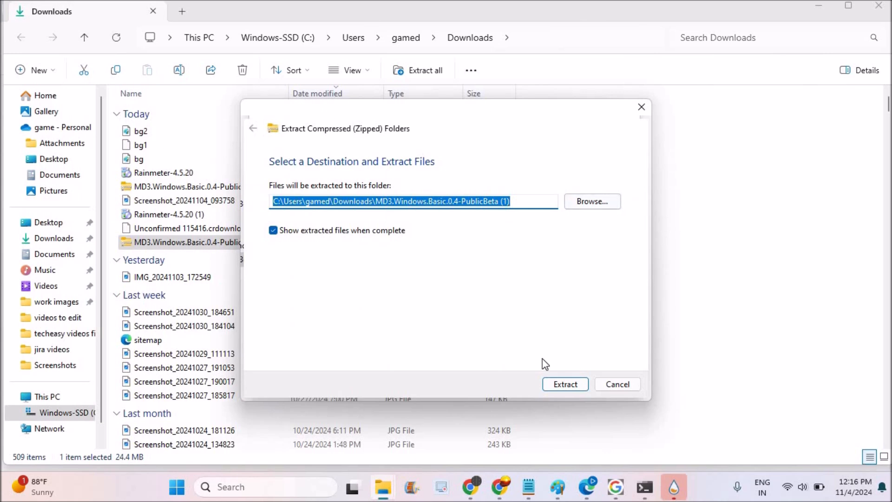
left_click(564, 384)
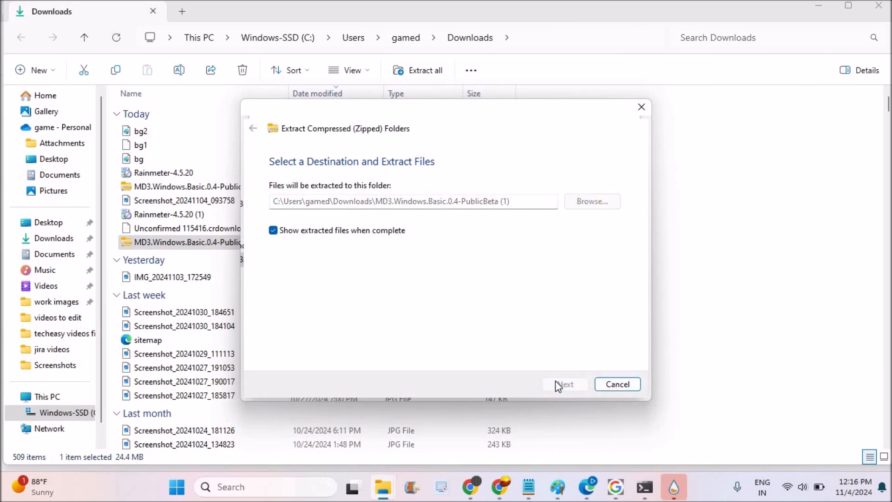
left_click(563, 384)
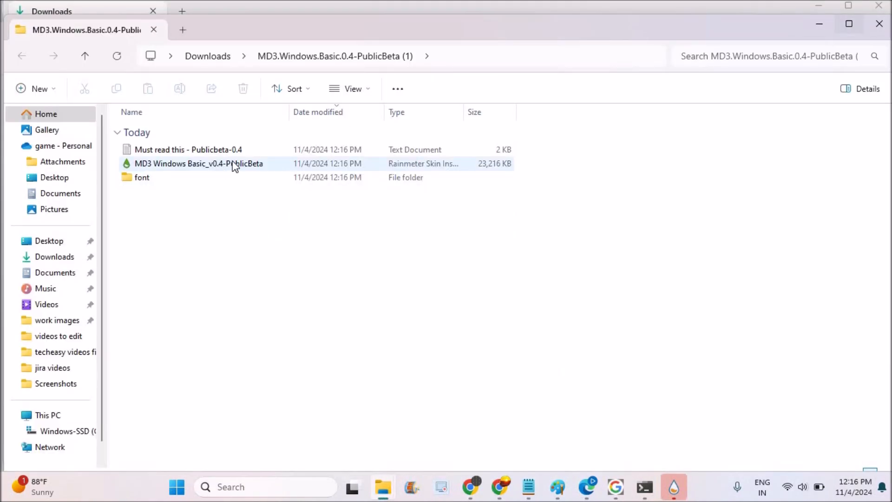
Step: Open the MD3 Windows Basic .rmskin package and install the skin with its plugins
left_click(198, 163)
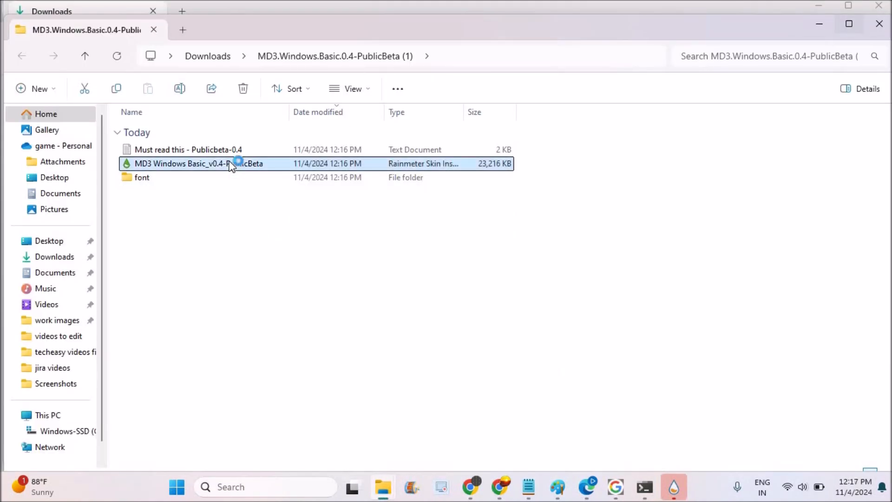
double_click(199, 163)
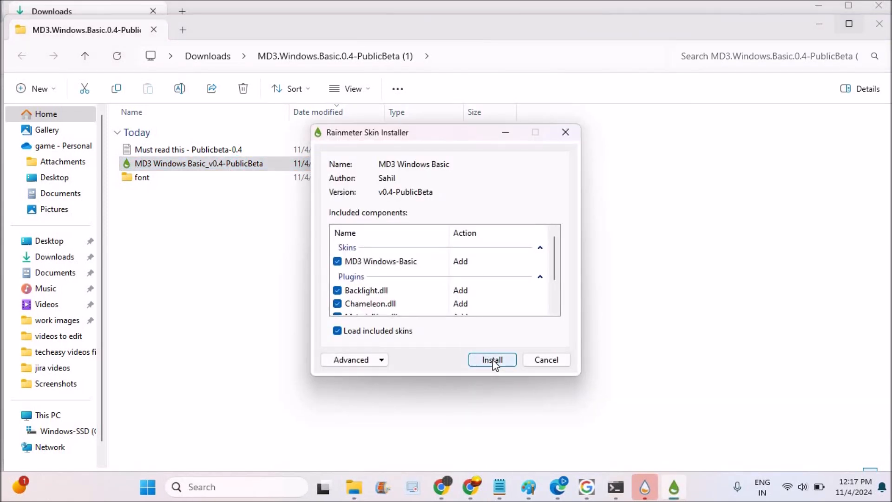
scroll("down", 3)
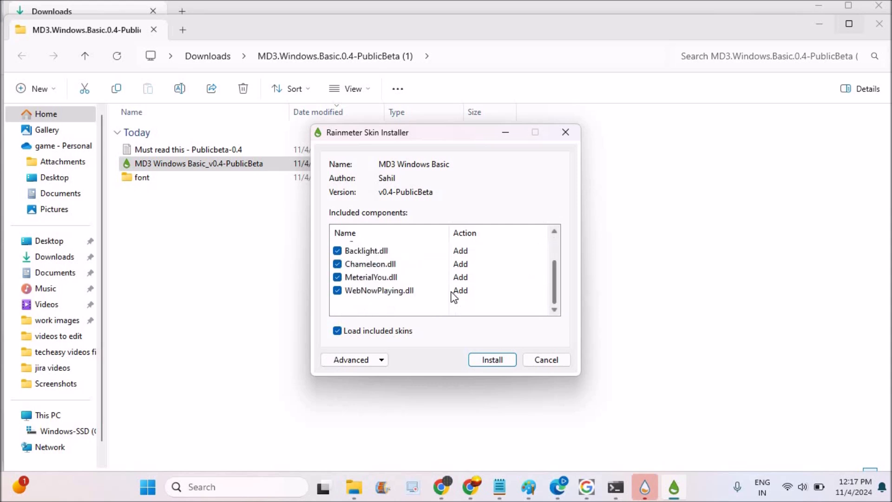
mouse_move(537, 269)
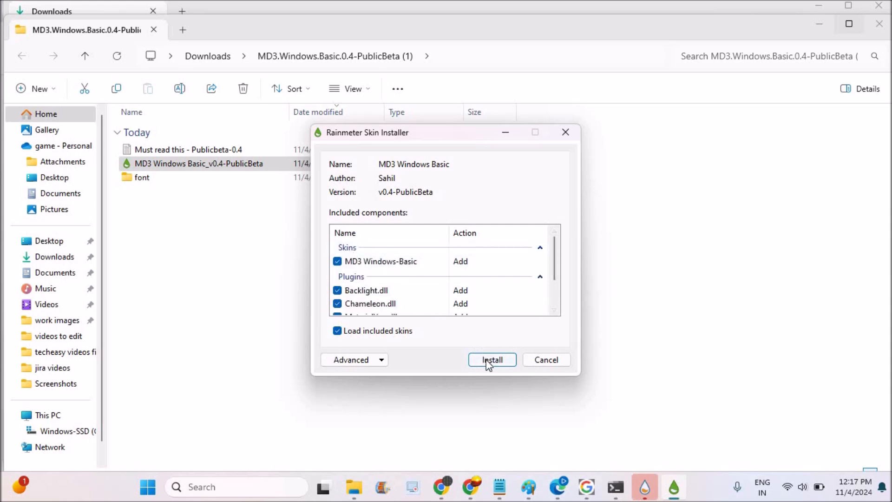
left_click(491, 359)
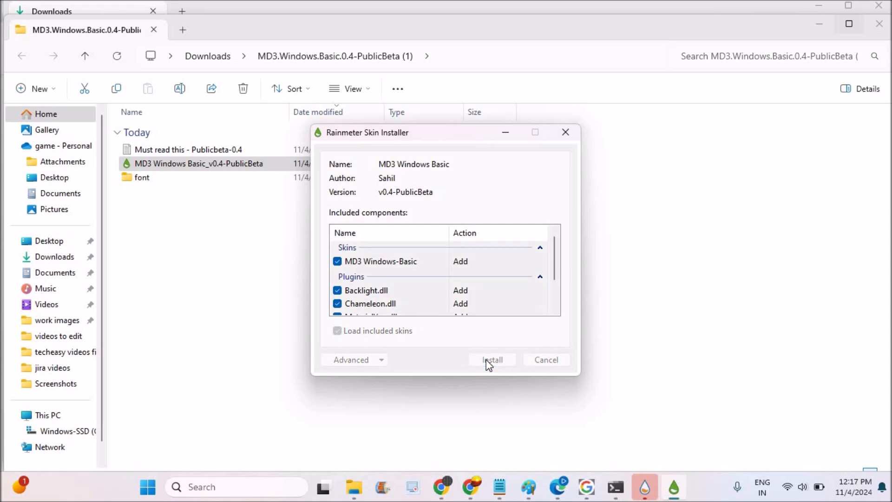
left_click(492, 360)
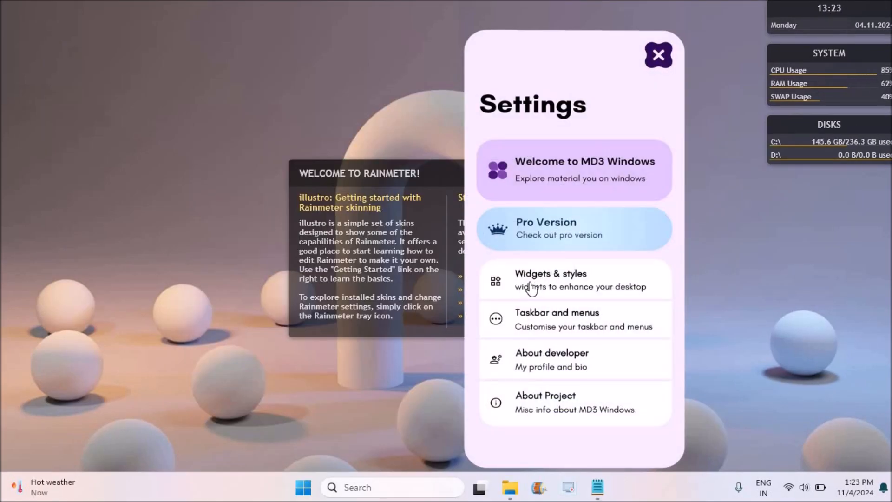
Step: Open Manage Rainmeter on the Skins tab from the tray icon
left_click(573, 279)
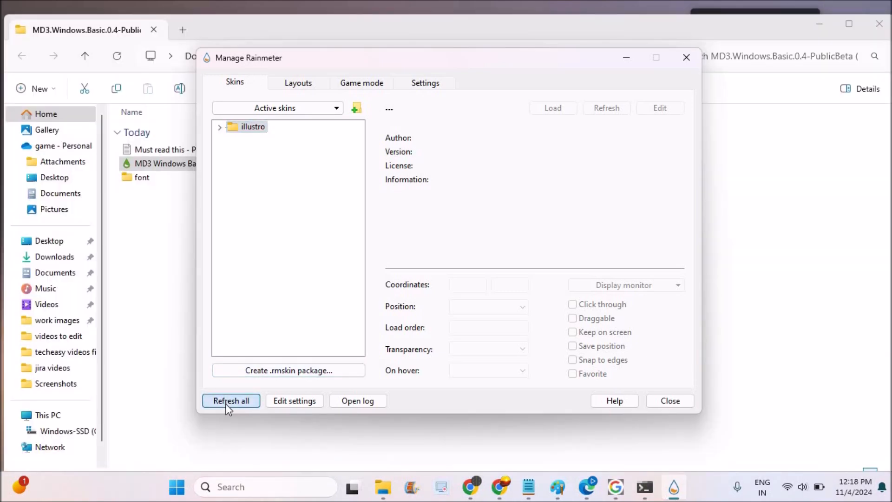
Step: Refresh all skins and expand the new MD3 Windows-Basic folder
left_click(231, 400)
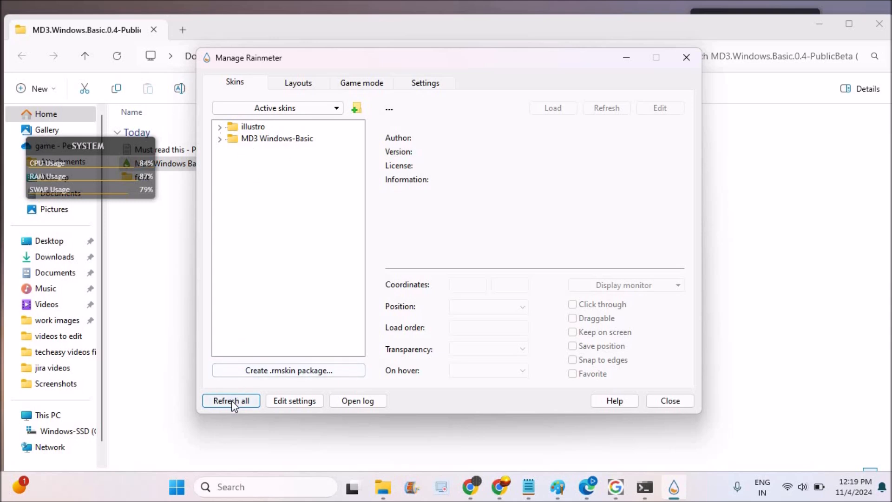
left_click(220, 138)
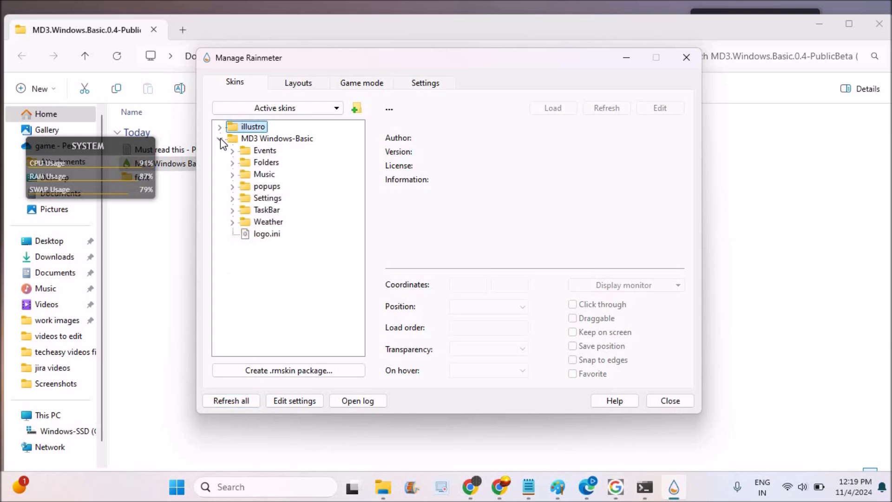
left_click(221, 142)
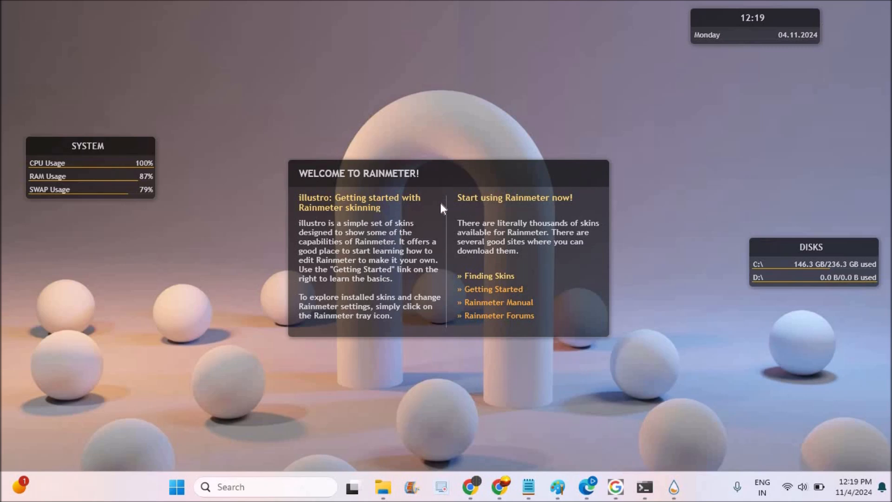
mouse_move(371, 218)
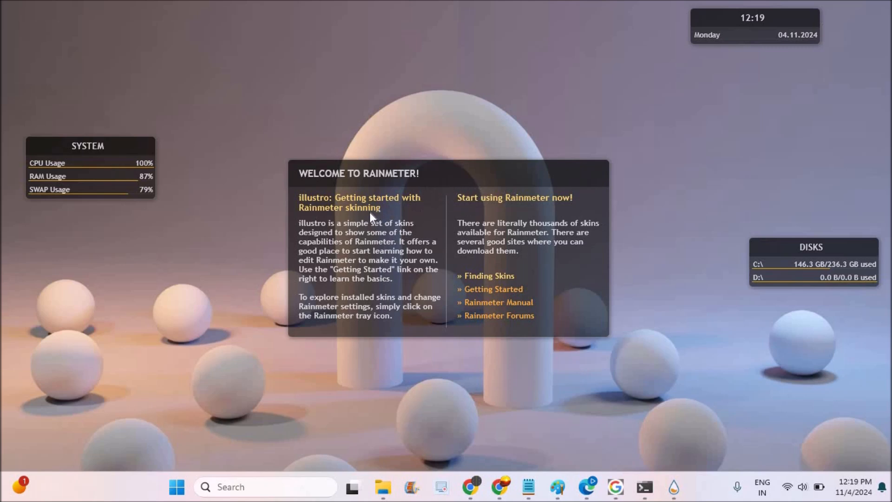
mouse_move(370, 243)
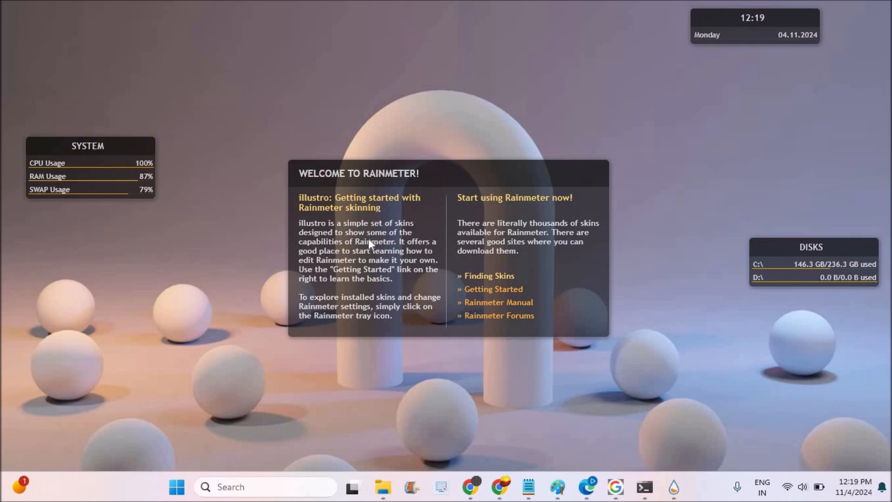
mouse_move(466, 284)
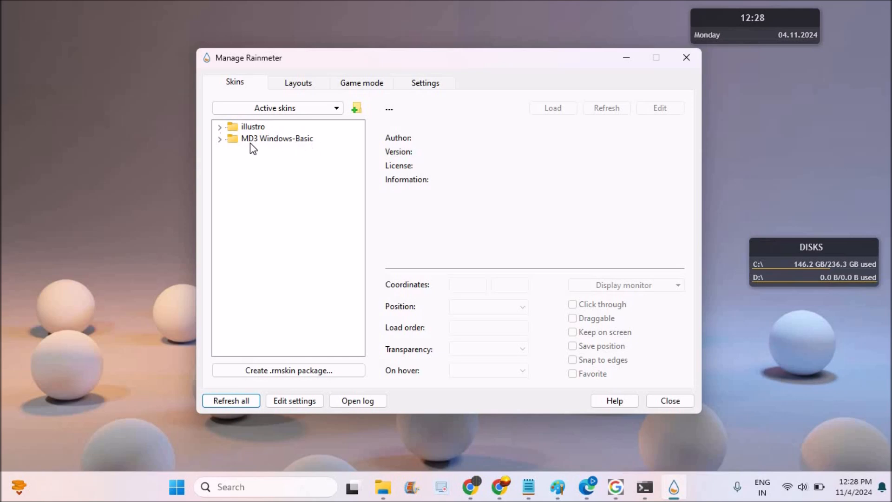
Step: Load the dark clock 1 widget from MD3 Windows-Basic > clocks
left_click(220, 138)
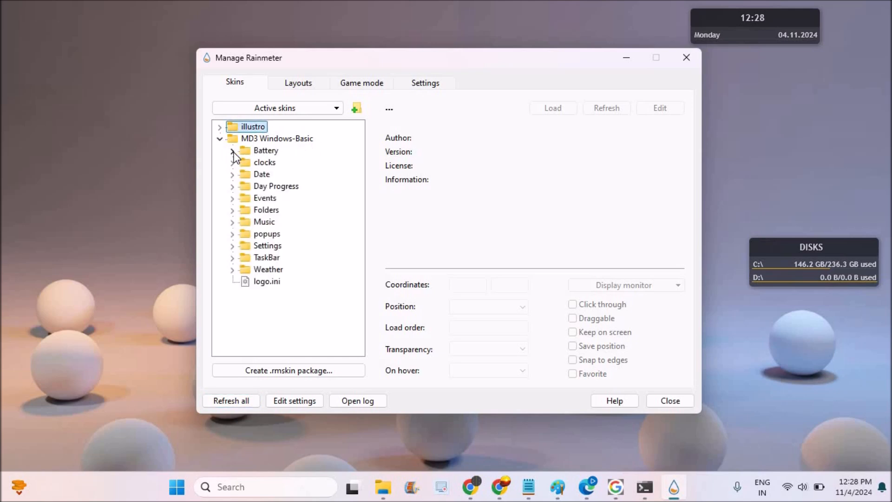
left_click(233, 162)
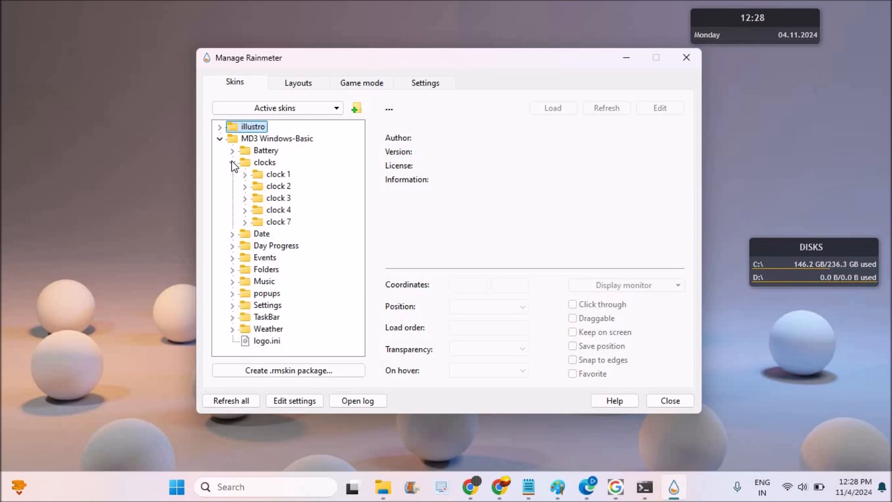
left_click(279, 174)
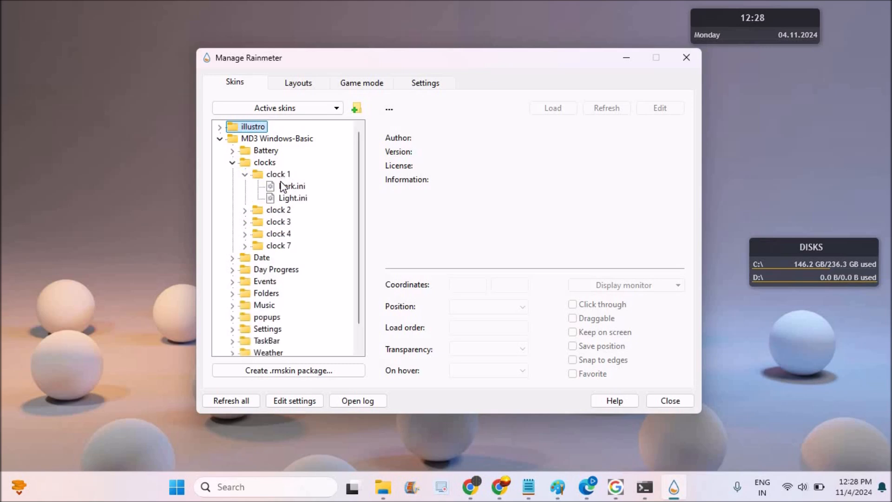
double_click(291, 186)
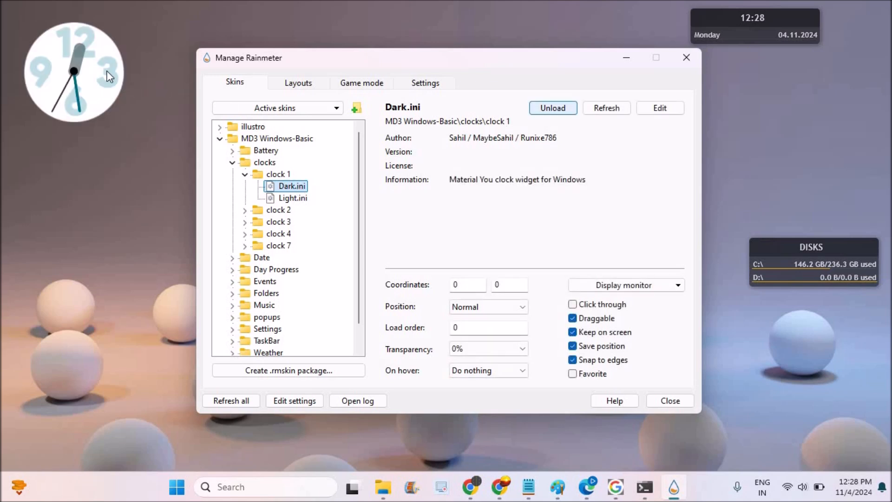
mouse_move(511, 333)
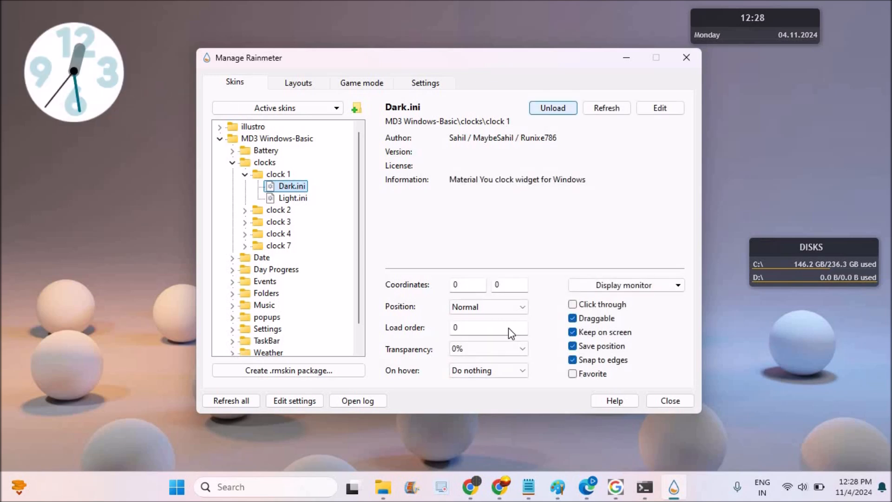
Step: Set the clock to 50% transparency and select clock 4's light variant
left_click(487, 349)
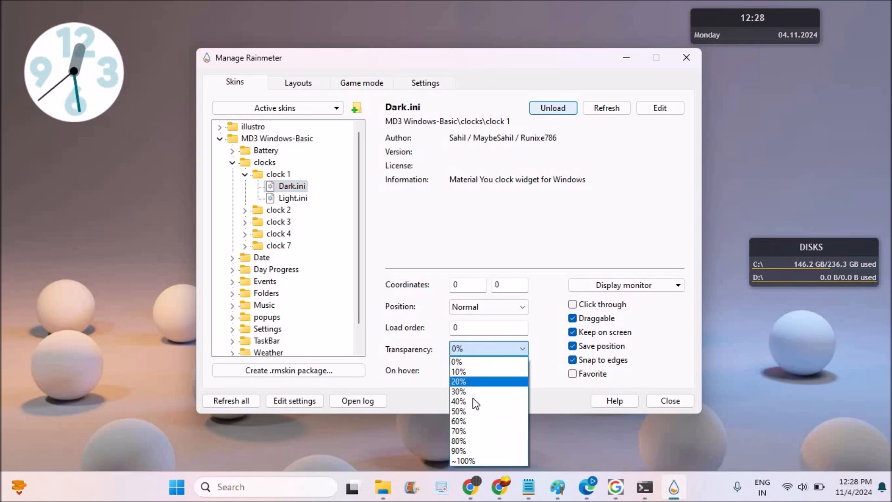
left_click(458, 411)
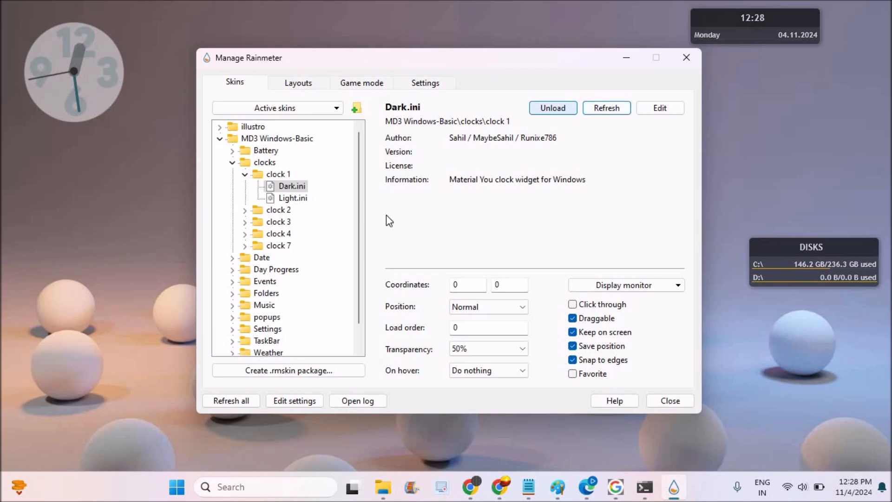
mouse_move(252, 233)
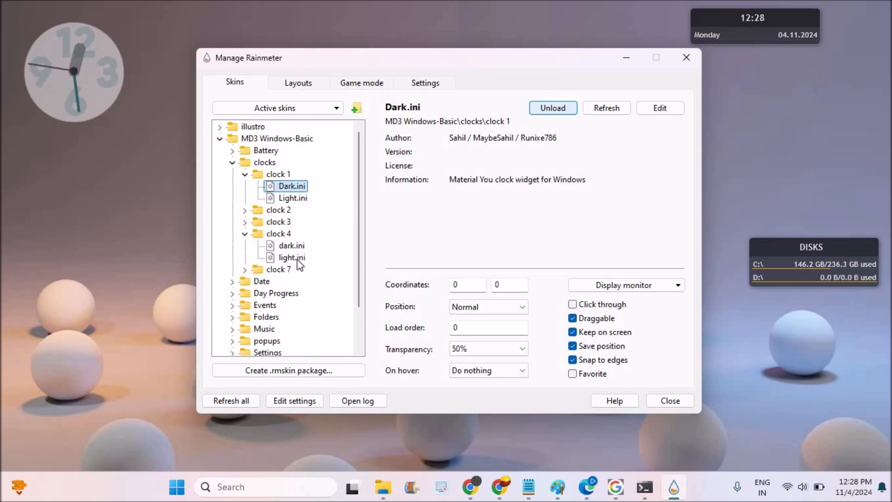
left_click(291, 257)
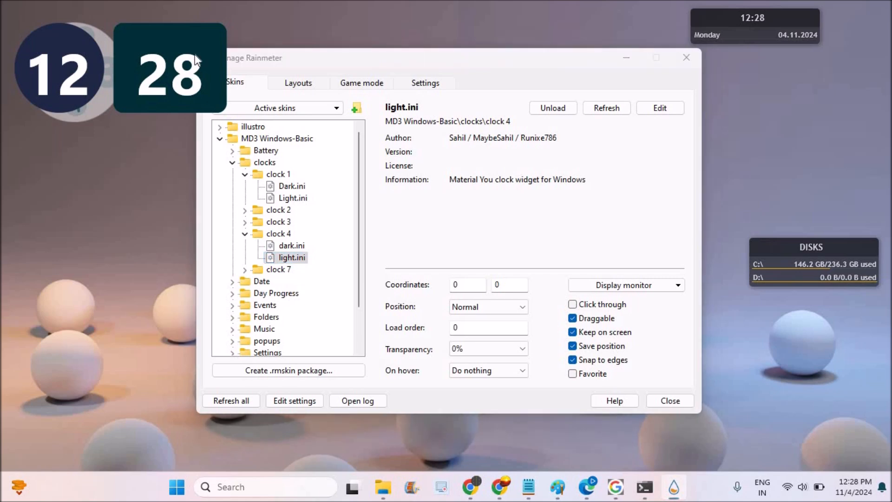
mouse_move(868, 143)
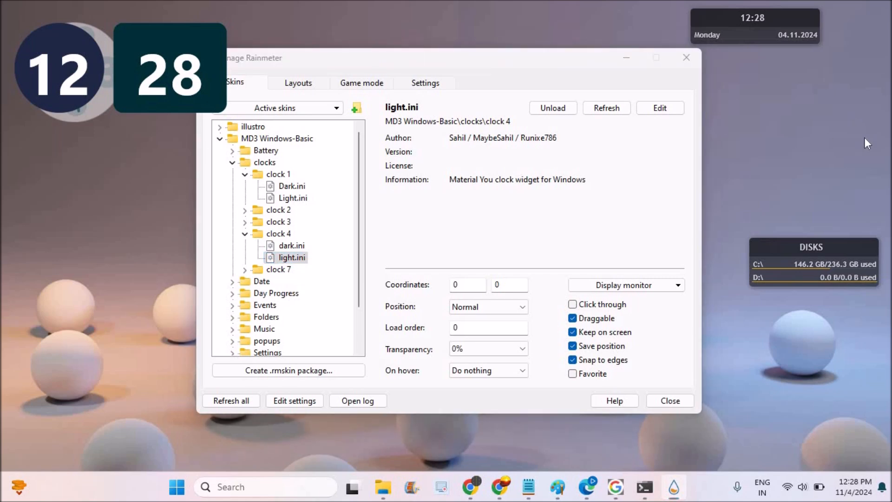
mouse_move(786, 21)
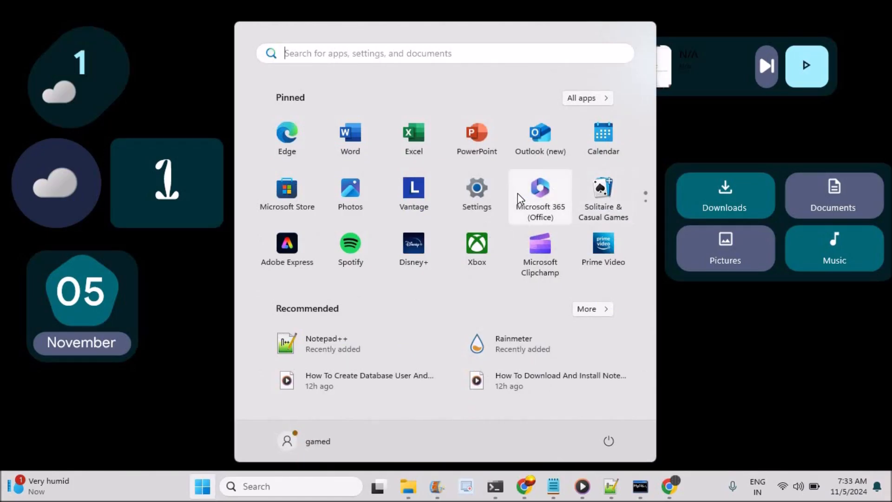
mouse_move(491, 200)
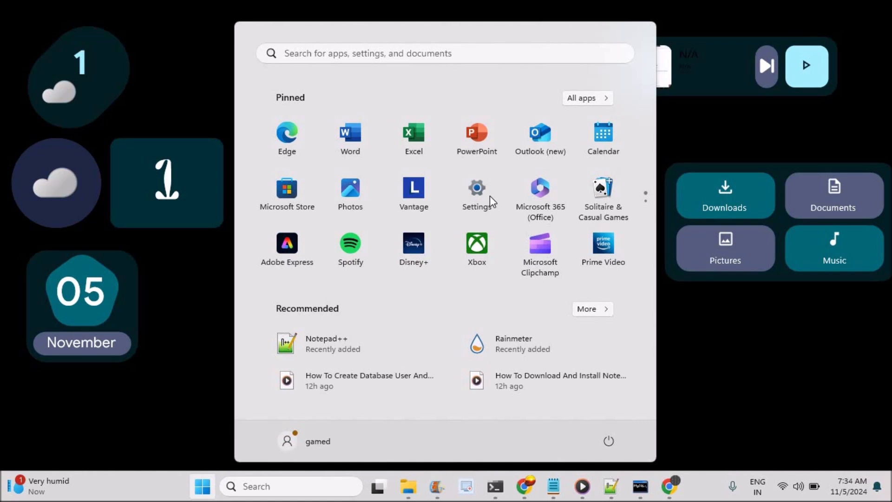
Step: Launch the pinned Windows Settings app from the Start menu
left_click(477, 188)
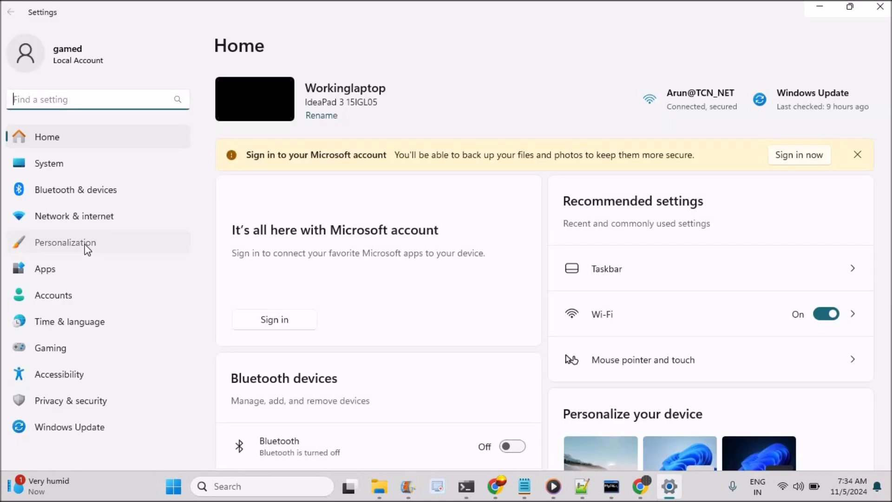
Step: Turn on 'Automatically hide the taskbar' under Personalization > Taskbar behaviors
left_click(65, 241)
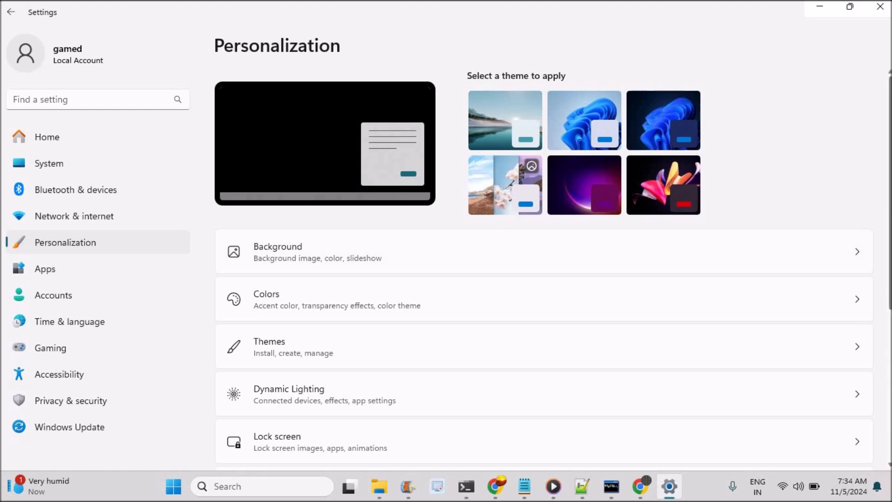
scroll("down", 3)
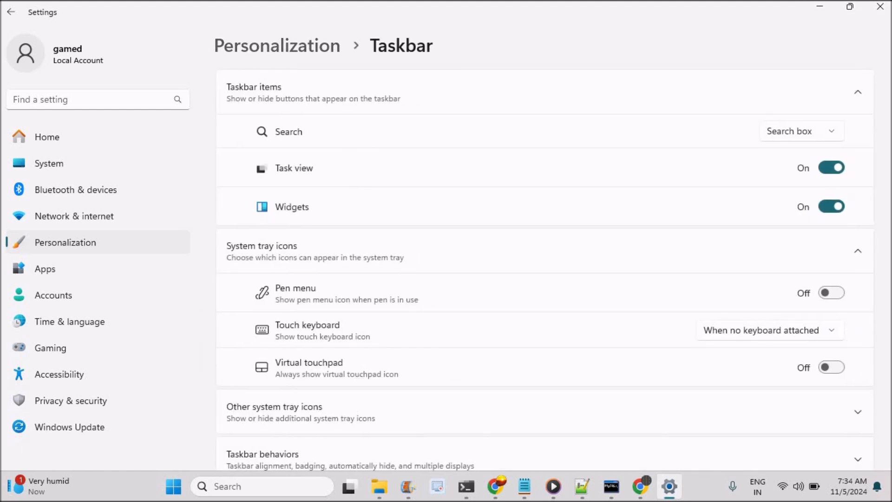
scroll("down", 3)
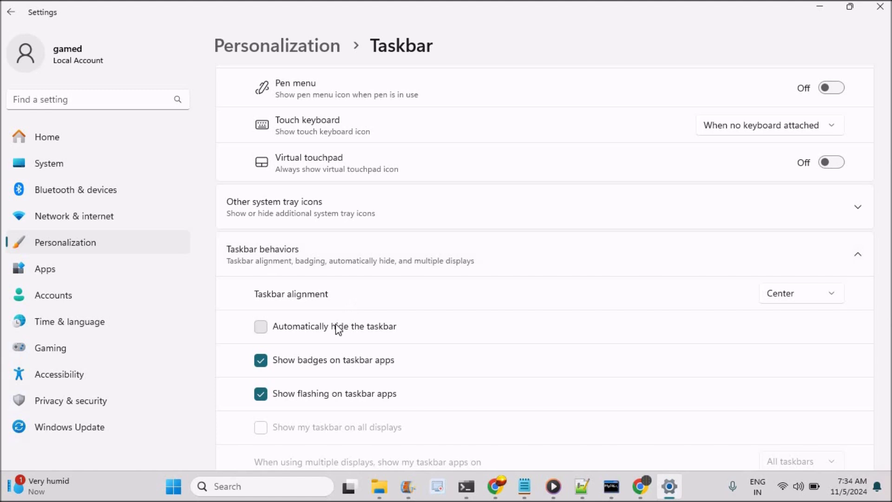
left_click(261, 326)
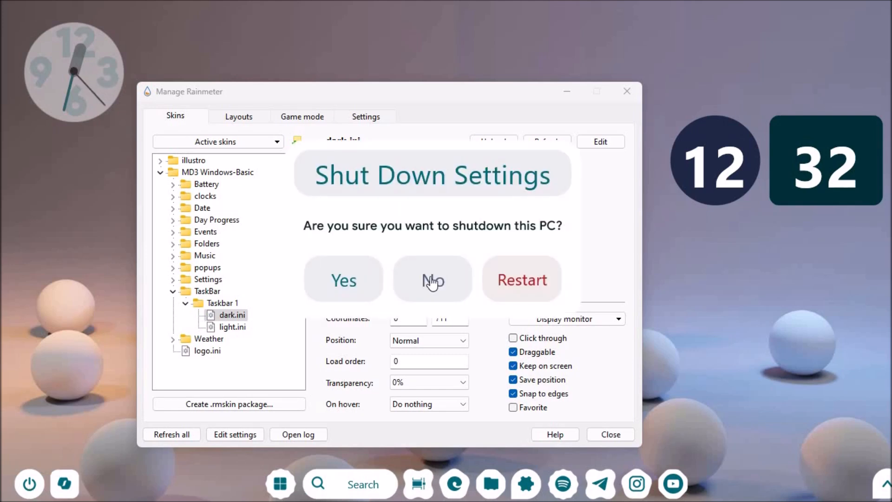
Step: Decline the dark taskbar widget's shutdown prompt and dismiss the desktop context menu
left_click(433, 279)
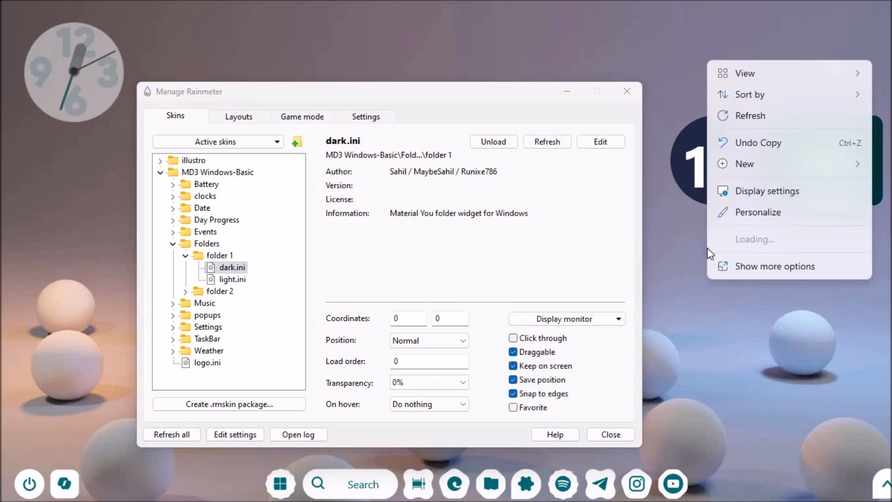
left_click(760, 280)
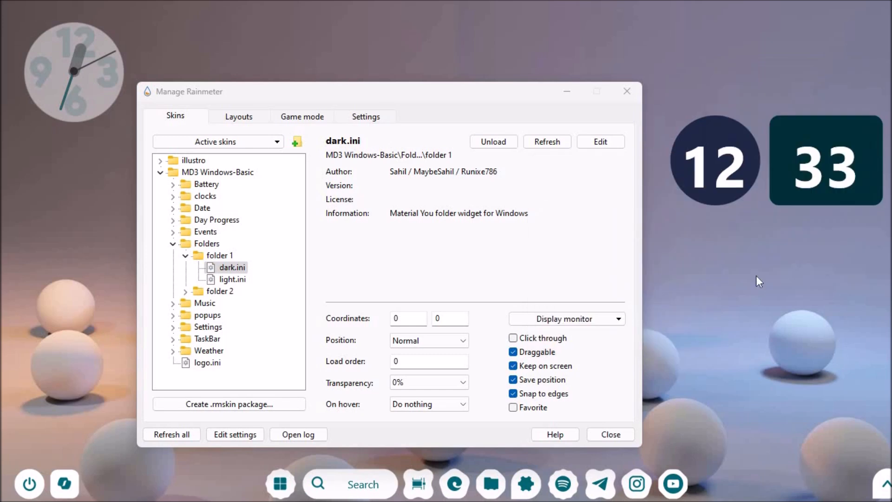
mouse_move(508, 124)
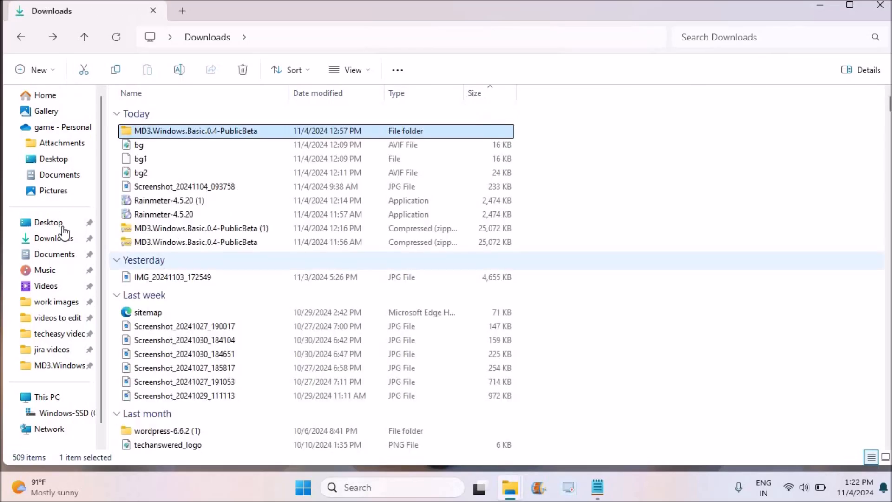
Step: Install the MD3.Windows.Basic.0.4-PublicBeta .rmskin package from Downloads
double_click(196, 131)
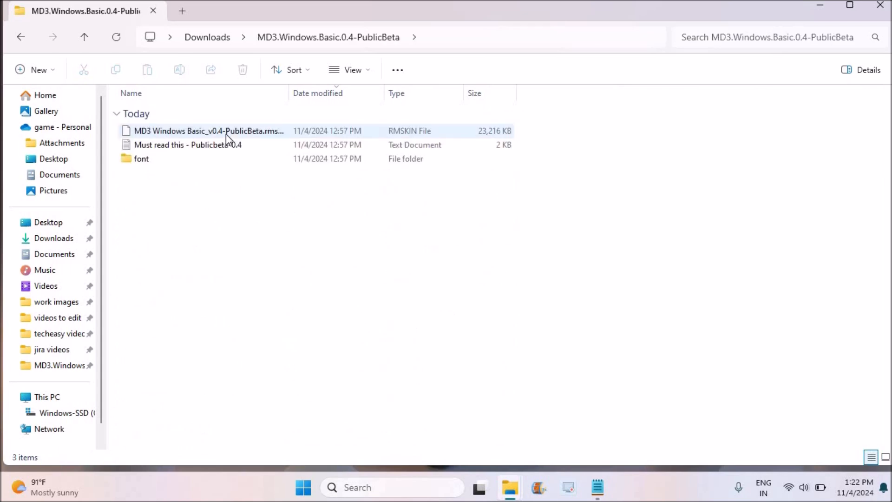
left_click(209, 131)
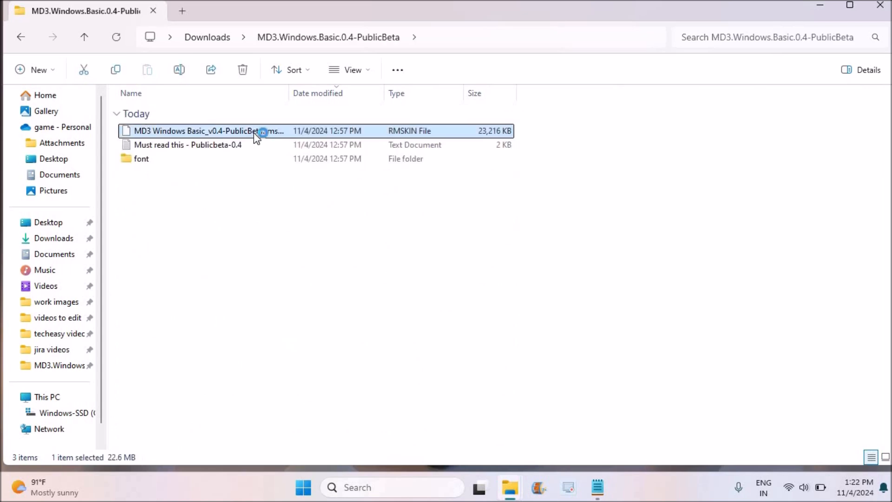
double_click(199, 131)
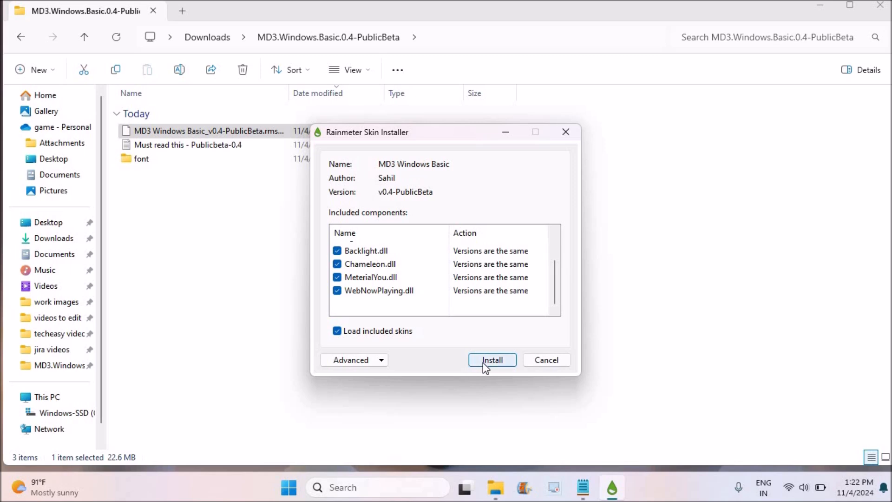
left_click(492, 360)
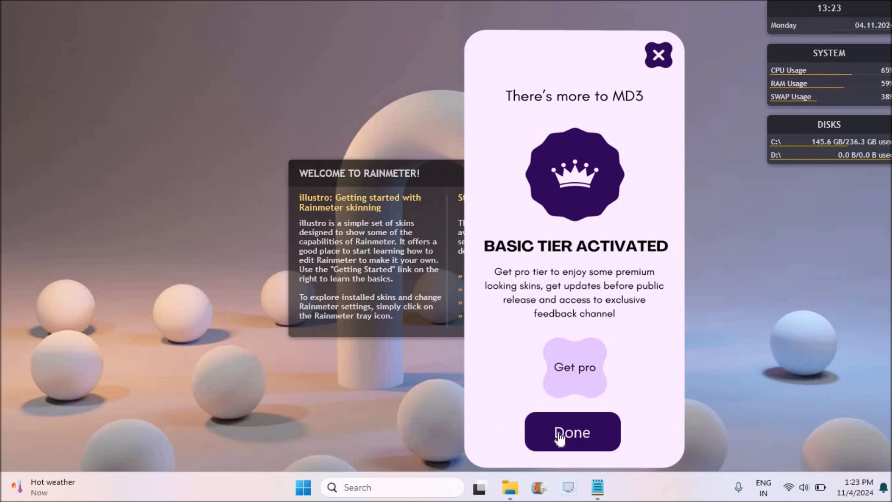
Step: Dismiss the basic tier notice, add weather Style 1, and open its skin menu
left_click(572, 431)
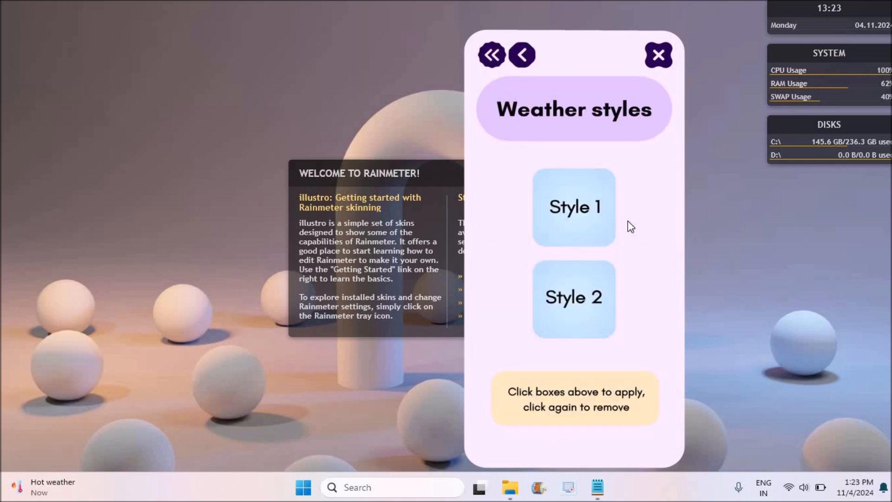
mouse_move(560, 226)
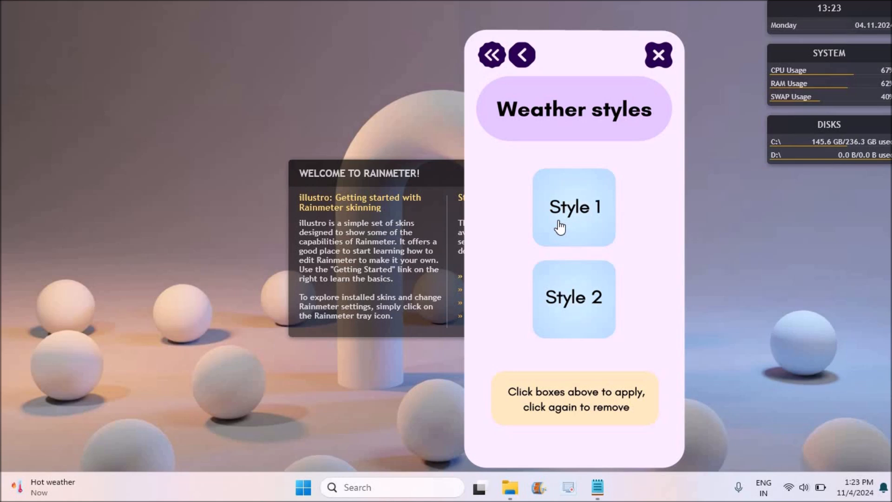
left_click(574, 207)
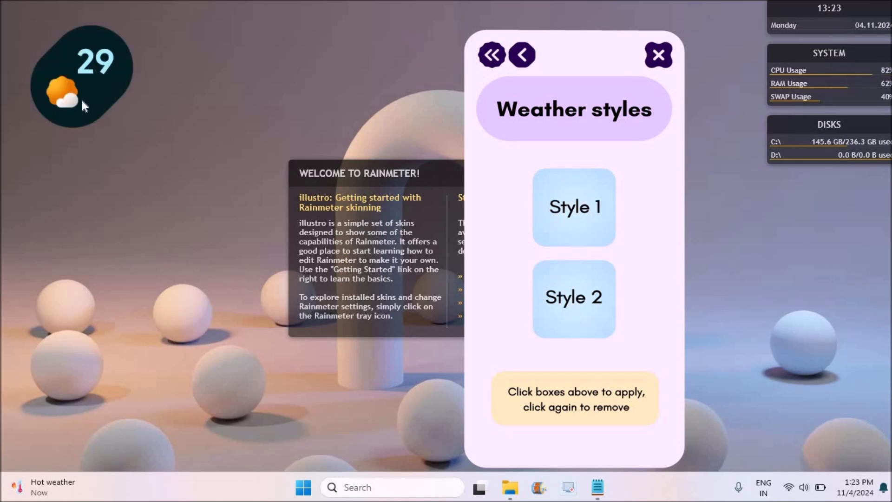
mouse_move(84, 84)
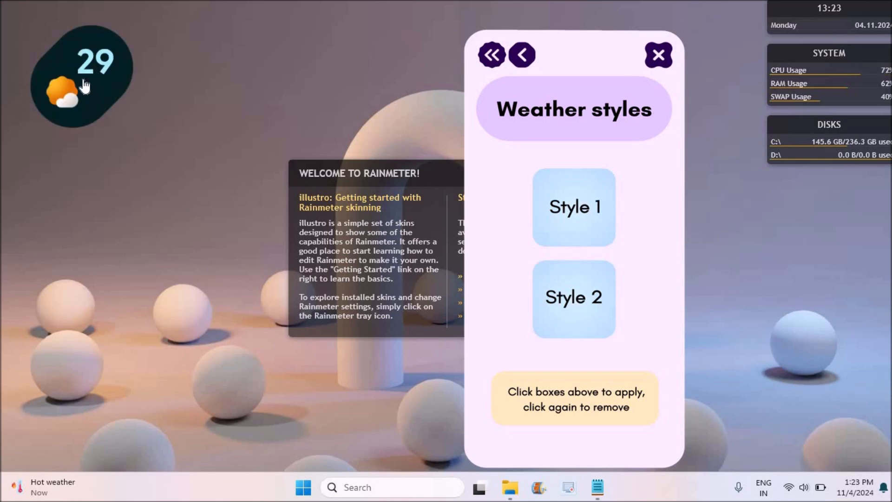
right_click(83, 85)
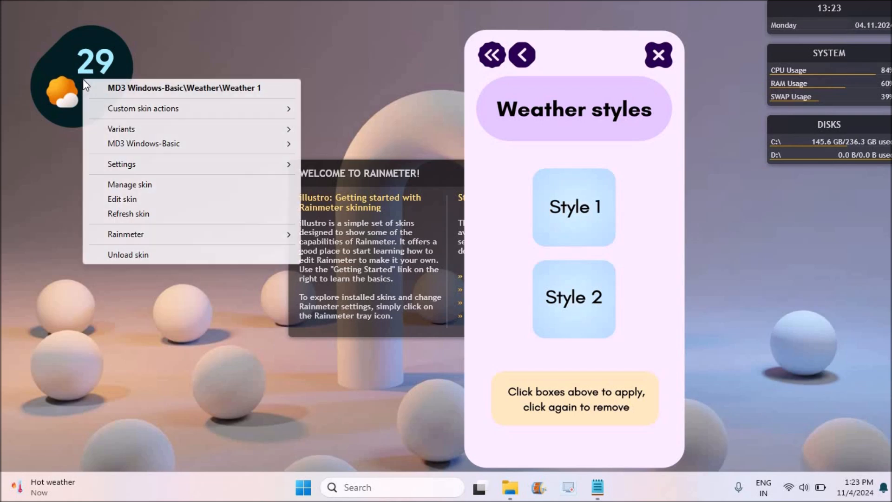
mouse_move(196, 112)
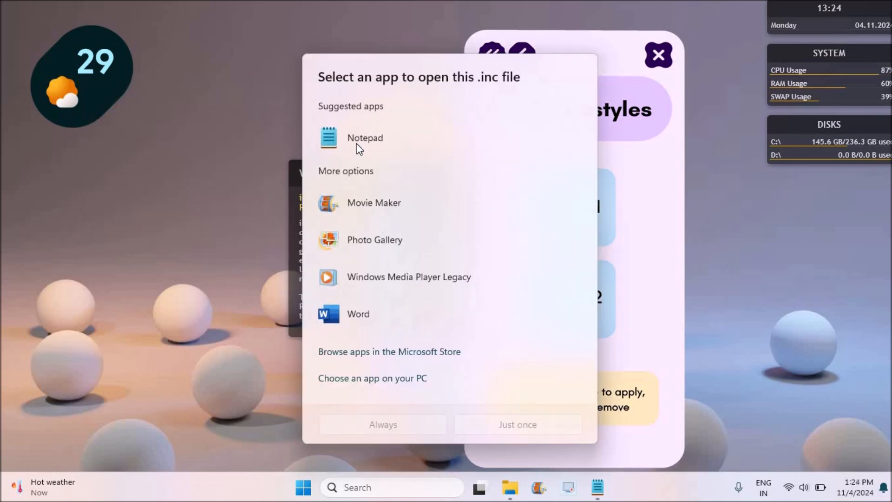
Step: Open the weather .inc file in Notepad just once, then search for 'google Chrome'
left_click(364, 137)
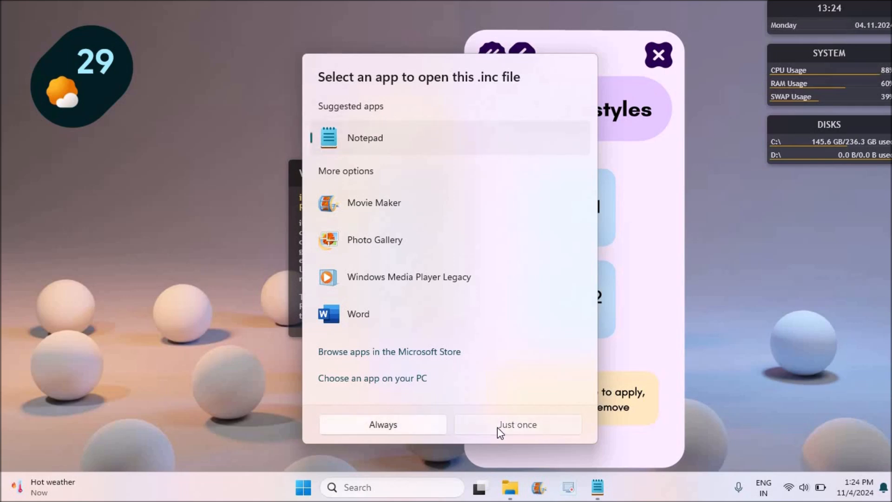
left_click(516, 424)
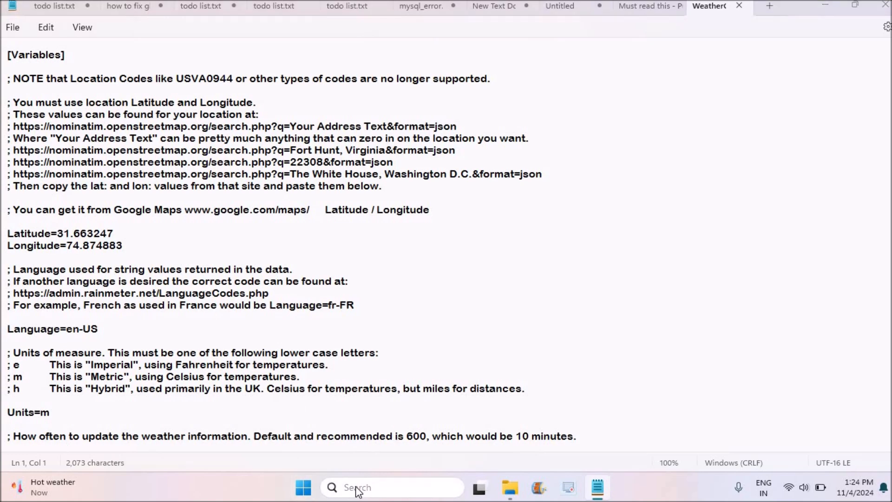
type("google Chrome")
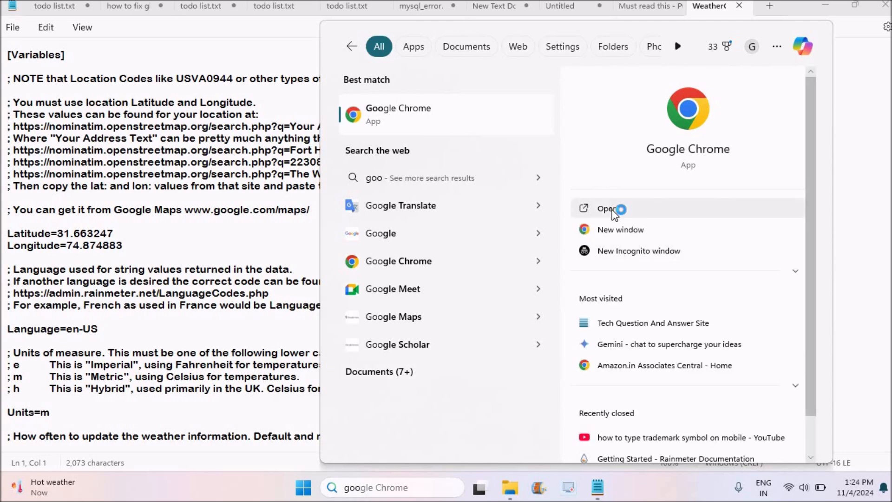
Step: Open Google Maps in Chrome, show the United States, and copy a spot's coordinates
left_click(607, 209)
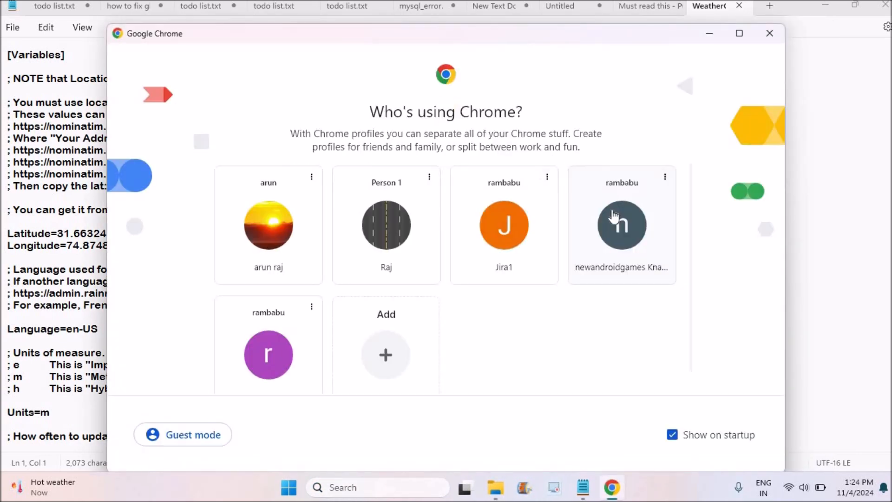
left_click(268, 225)
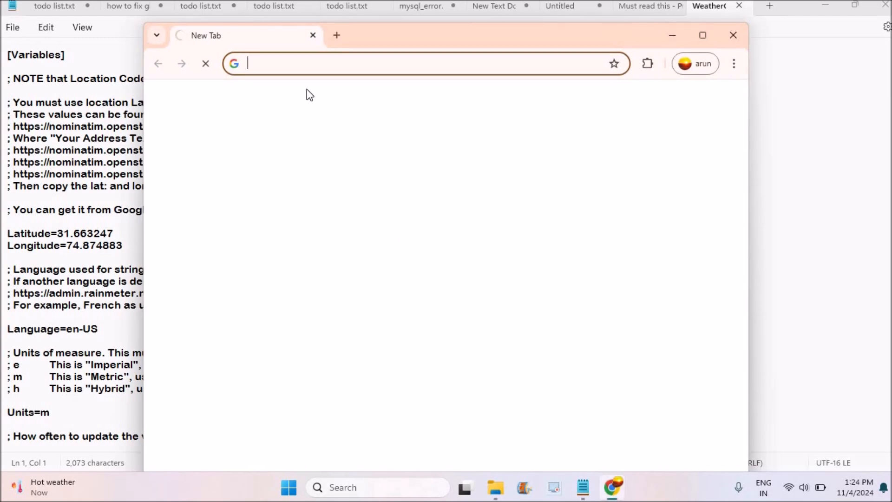
type("maps&oq=&gs_lcrp=EgZjaHJvbWUqCQgAEEUYOxjCAzIJC...")
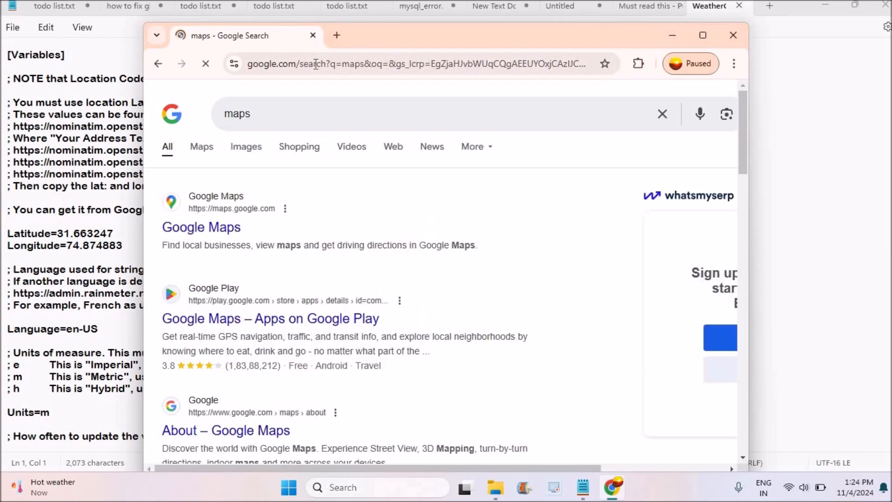
left_click(201, 228)
type("usa")
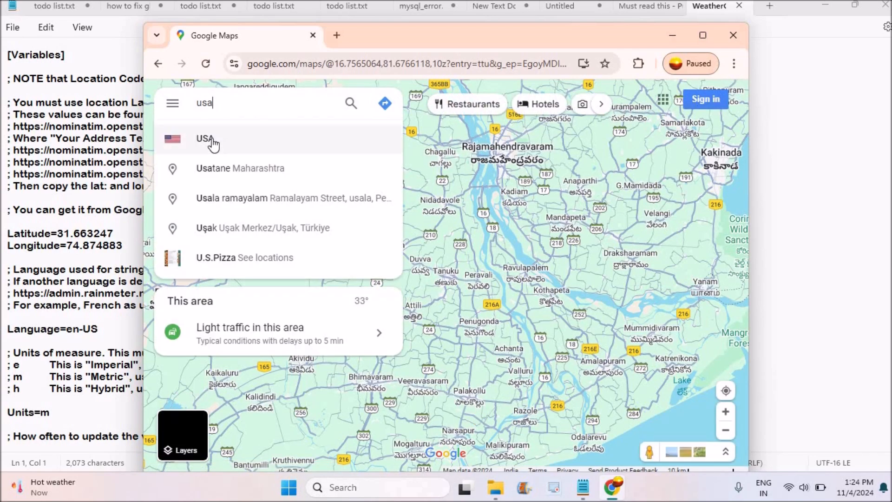
left_click(203, 139)
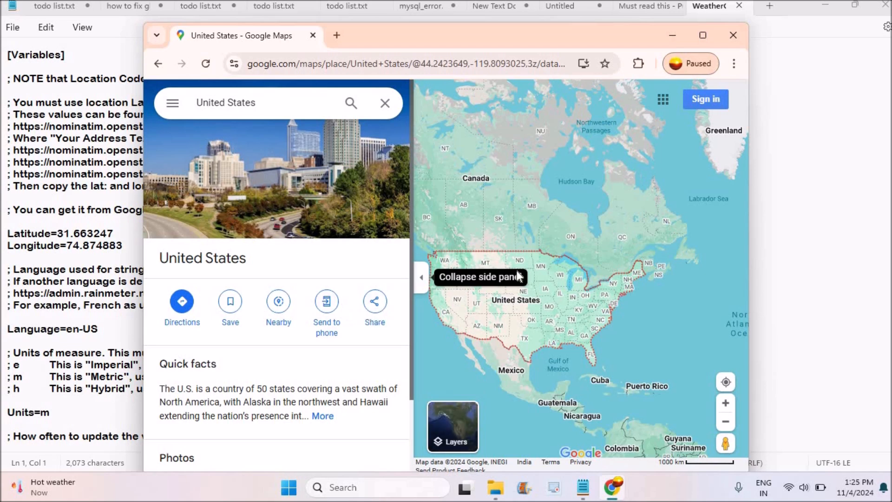
right_click(501, 258)
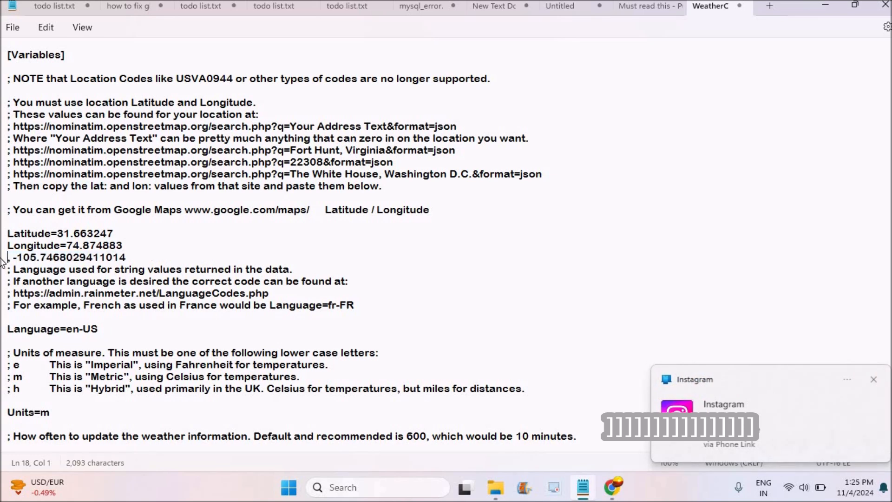
Step: Overwrite the old latitude and longitude with 48.54308622131935 and -105.7468029411014
double_click(86, 233)
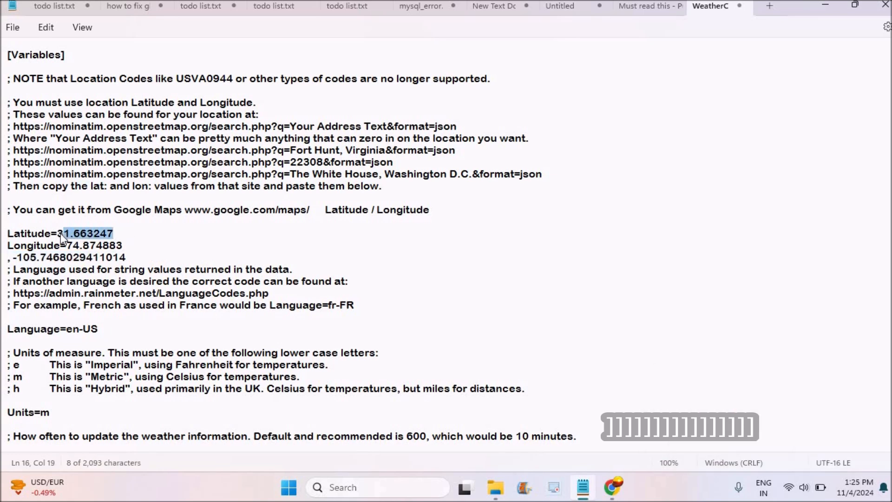
type("48.54308622131935")
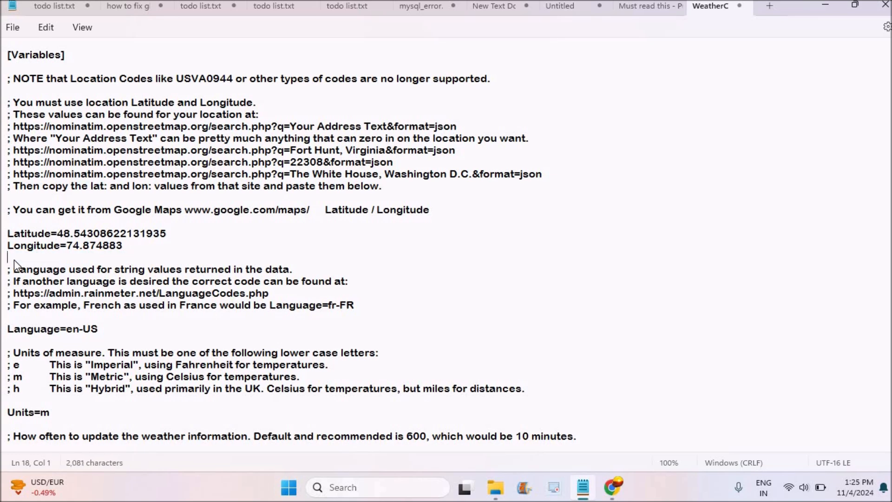
double_click(93, 245)
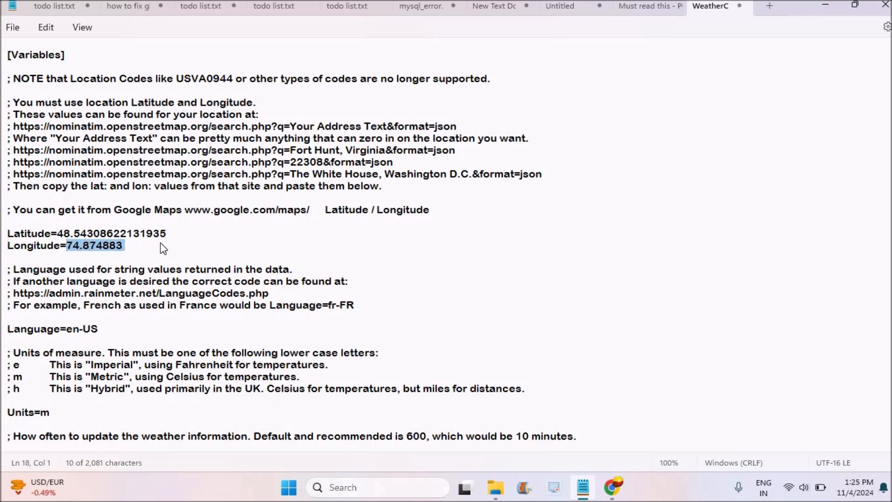
type("-105.7468029411014")
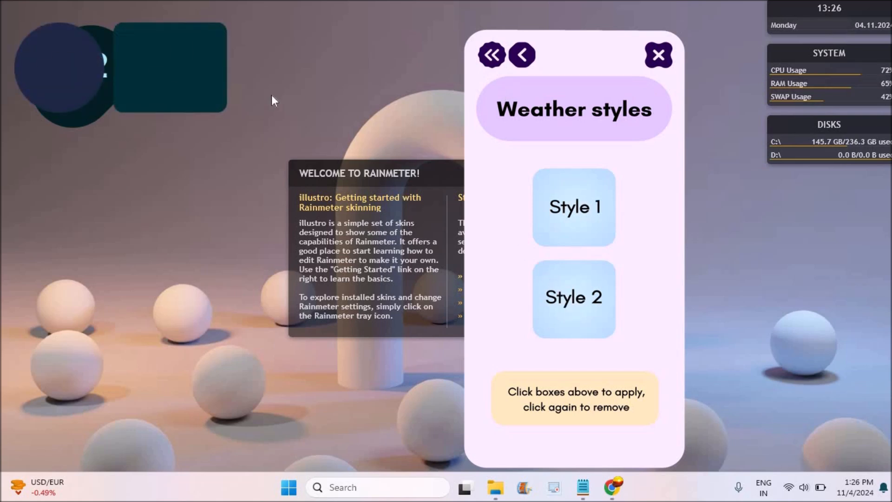
Step: Add Date Style 3 showing November 04 and unload the illustro Welcome skin
left_click(521, 55)
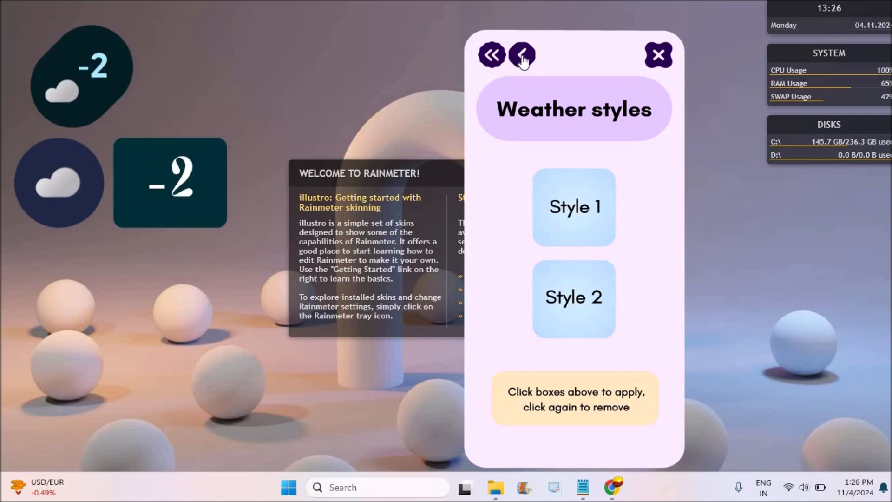
left_click(521, 55)
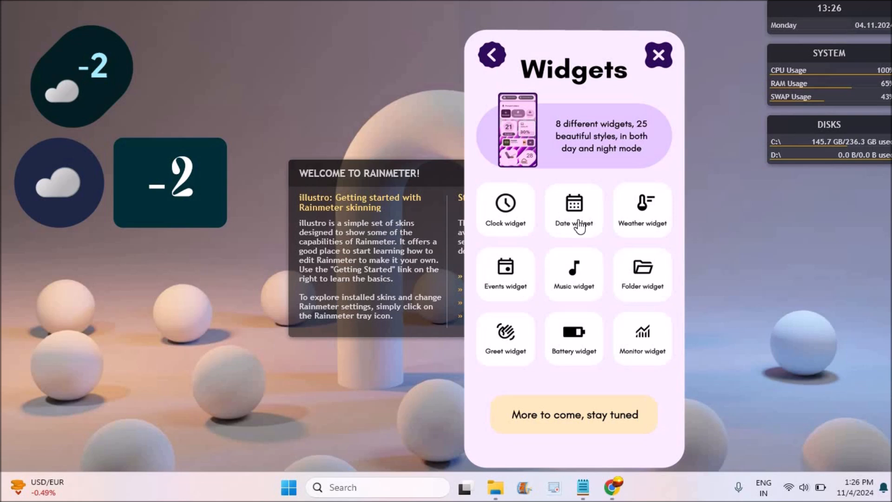
left_click(573, 210)
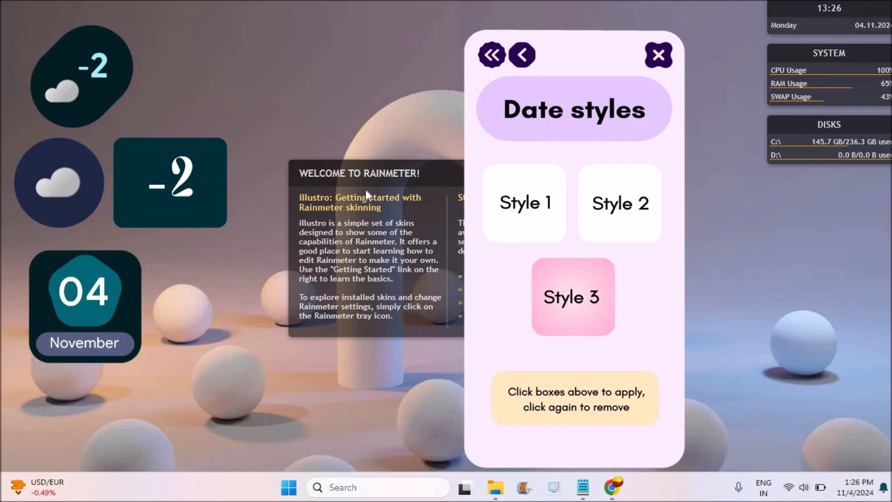
right_click(369, 193)
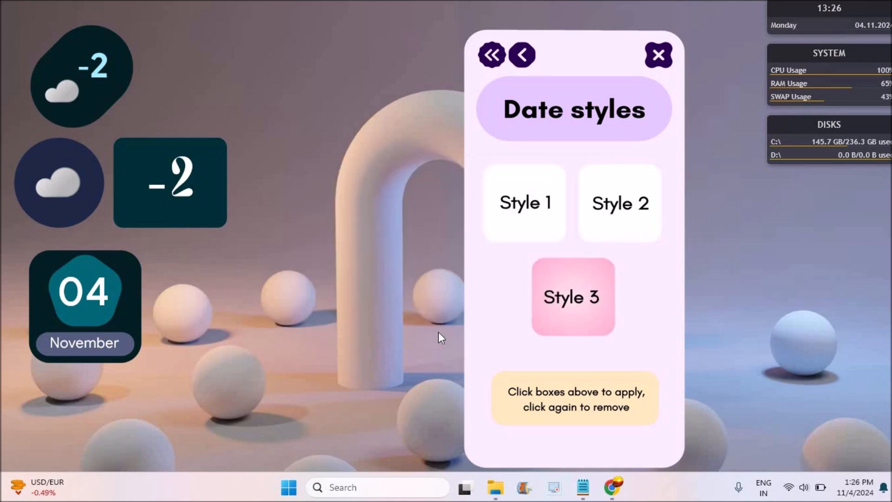
right_click(828, 17)
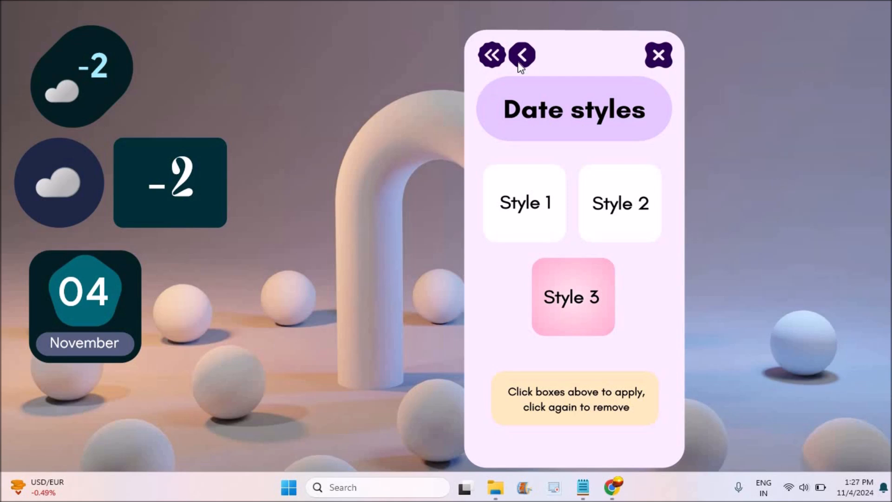
Step: Add Folder widget Style 2 with Downloads, Documents, Pictures and Music shortcuts
left_click(522, 55)
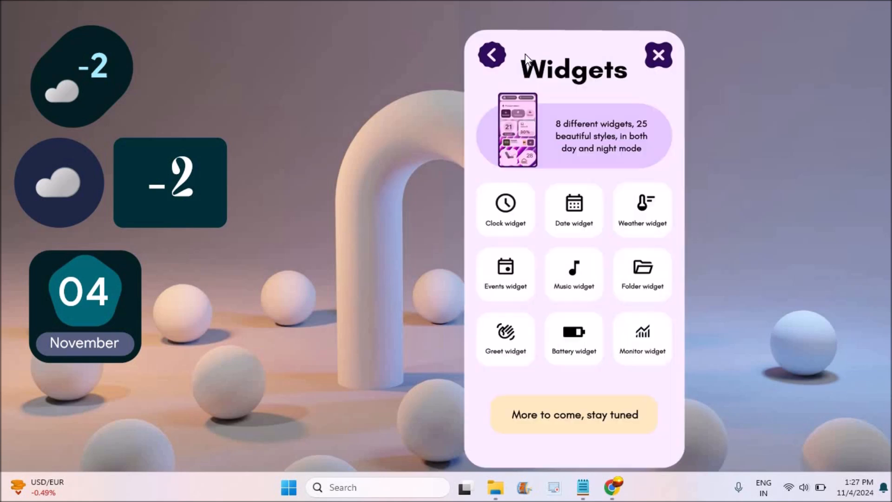
mouse_move(490, 213)
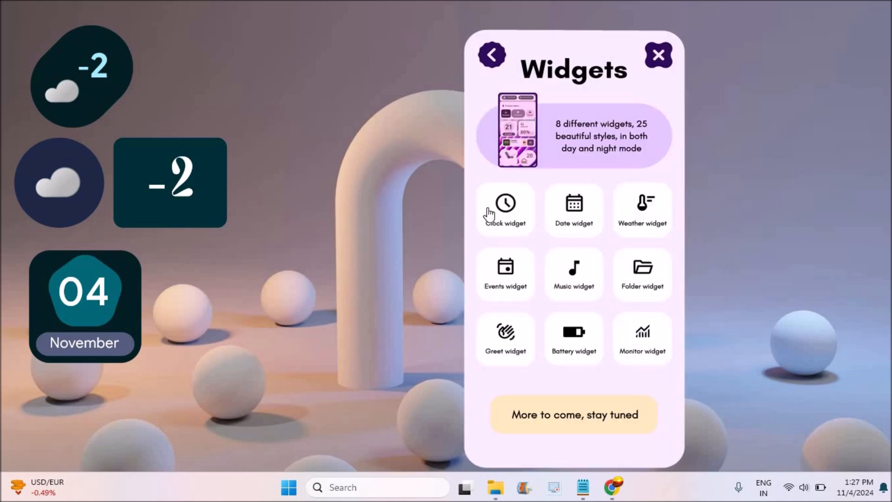
mouse_move(637, 290)
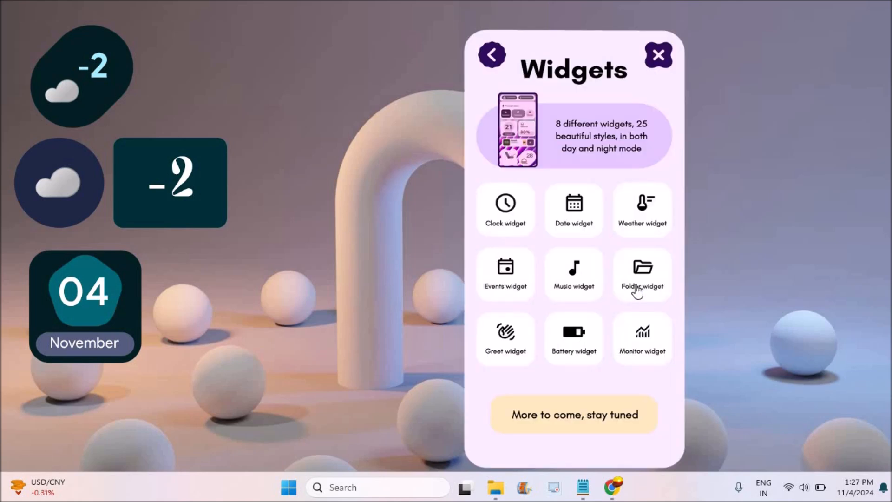
left_click(642, 273)
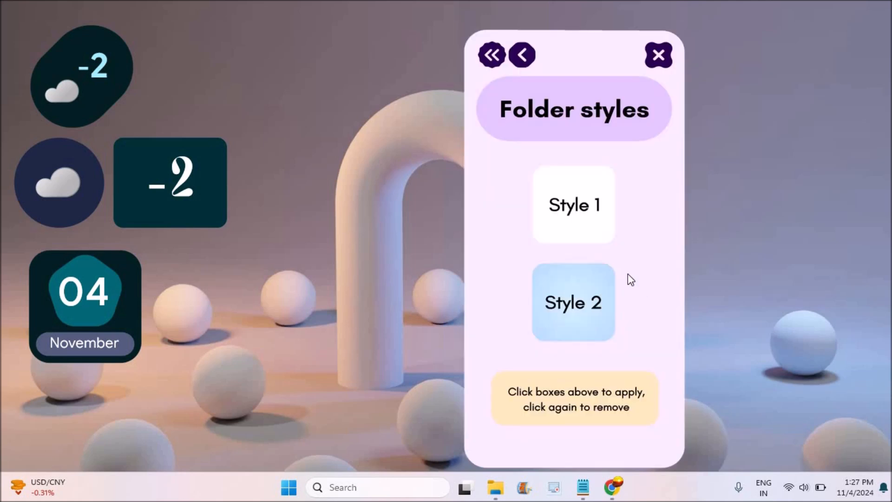
left_click(573, 301)
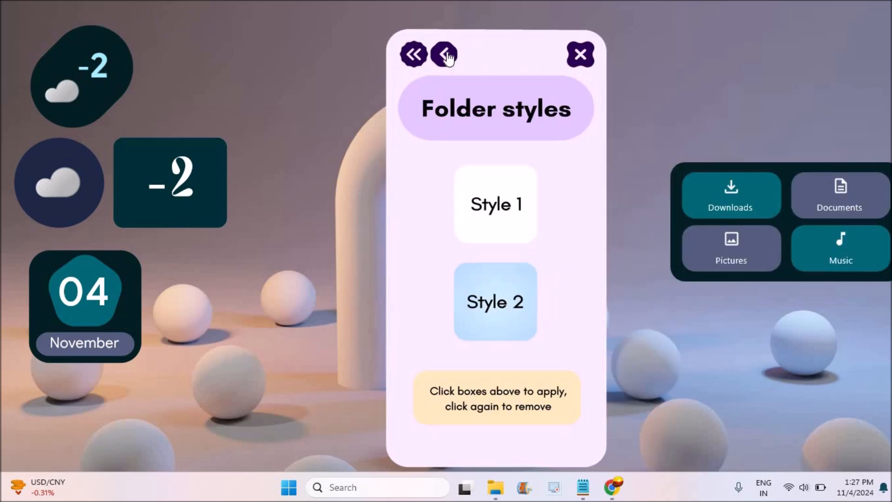
Step: Apply Music widget Style 4 to the desktop
left_click(444, 54)
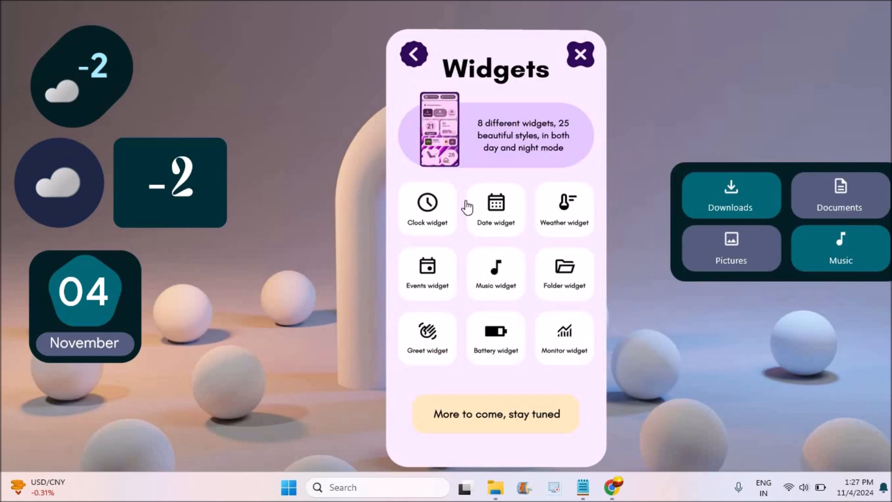
mouse_move(497, 287)
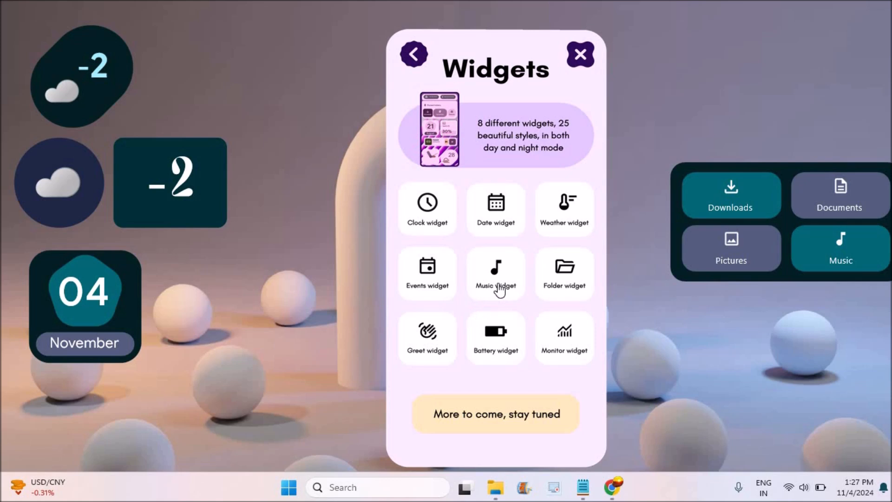
left_click(495, 273)
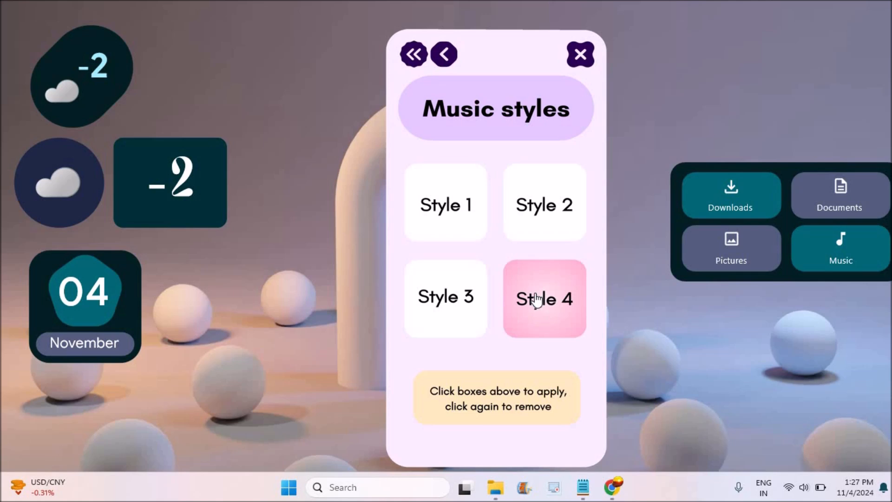
left_click(543, 298)
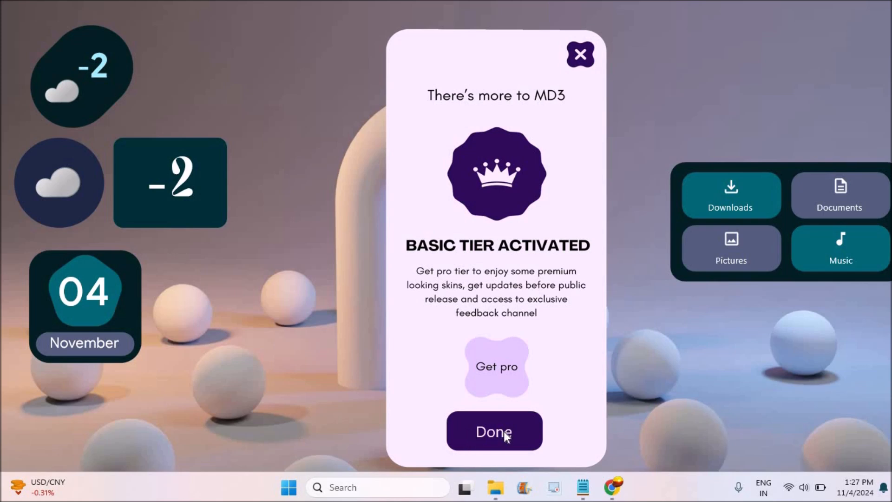
Step: Choose Done on the 'There's more to MD3' notice to reopen the MD3 Settings panel
left_click(493, 430)
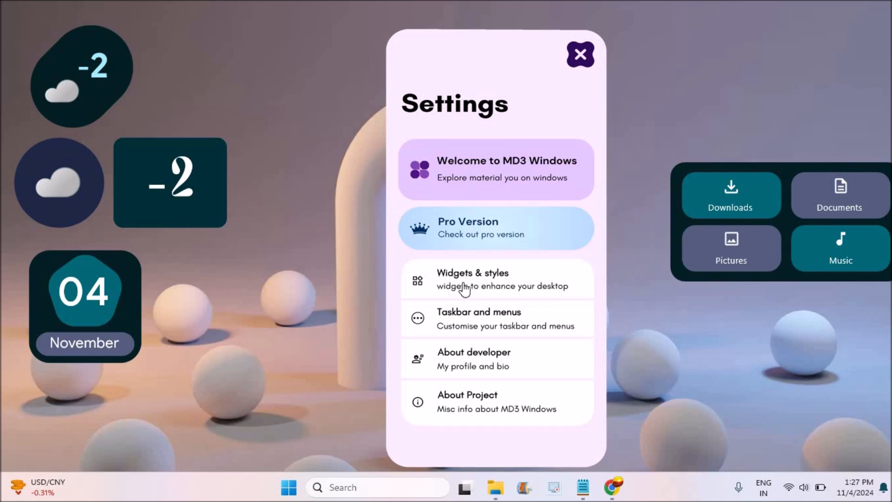
mouse_move(474, 283)
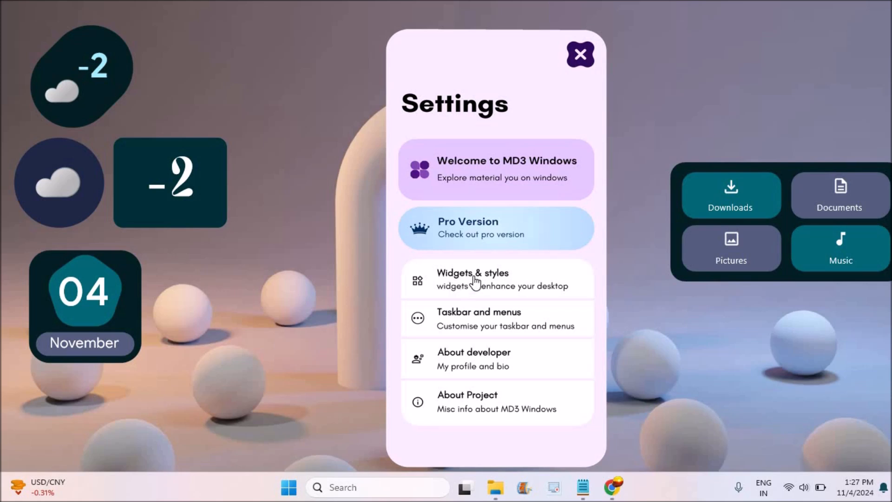
mouse_move(502, 290)
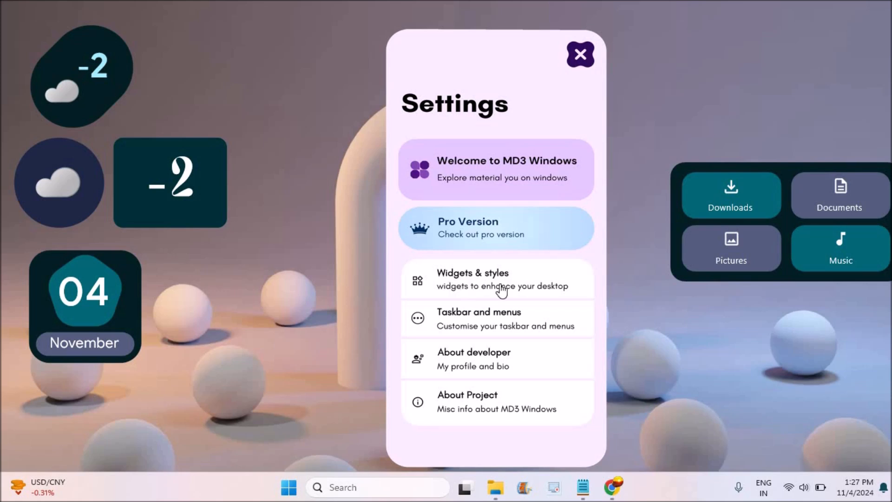
mouse_move(463, 213)
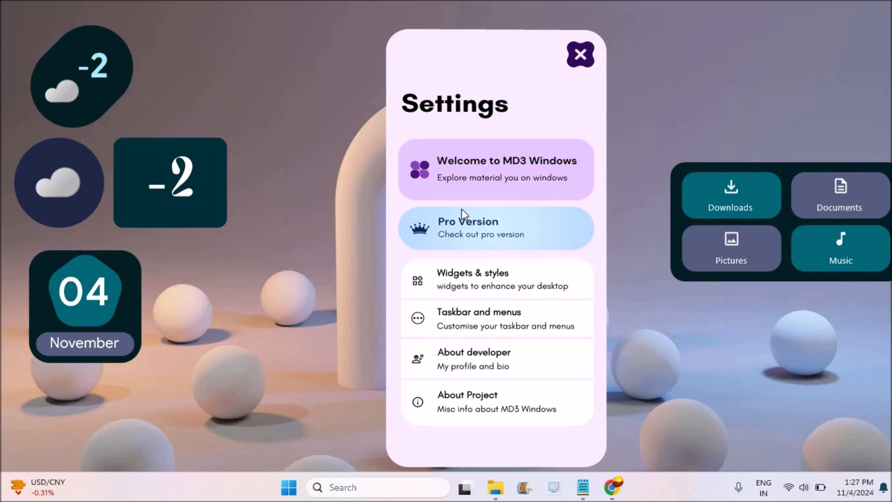